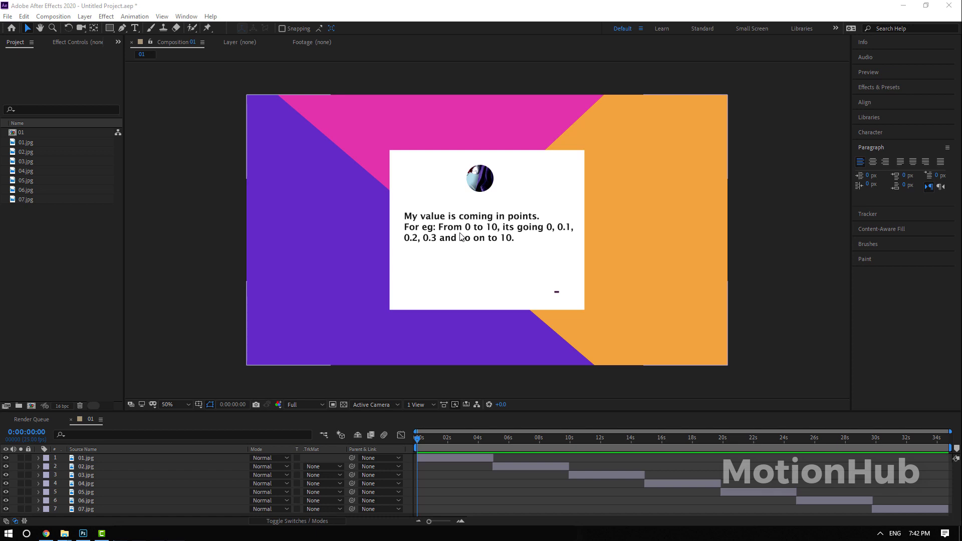
pyautogui.moveTo(508, 219)
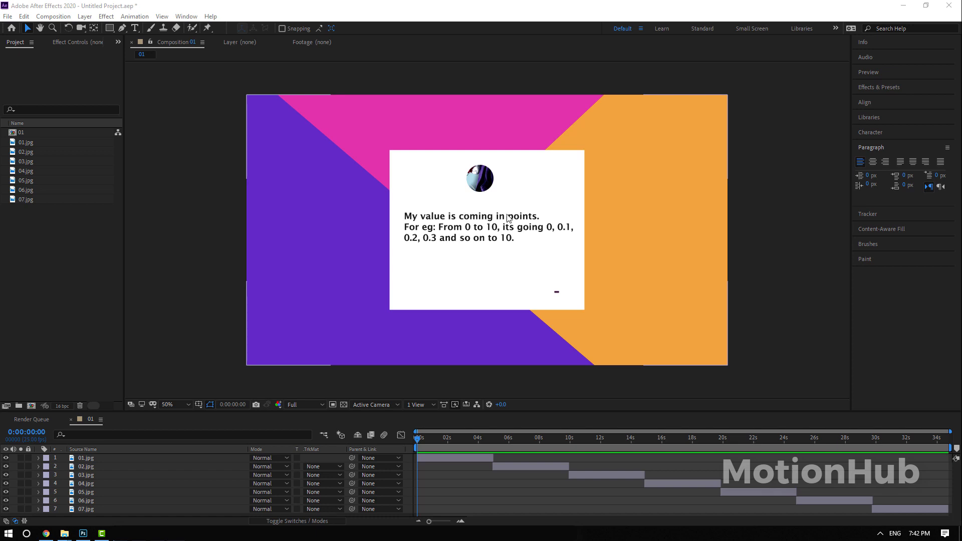
pyautogui.moveTo(553, 202)
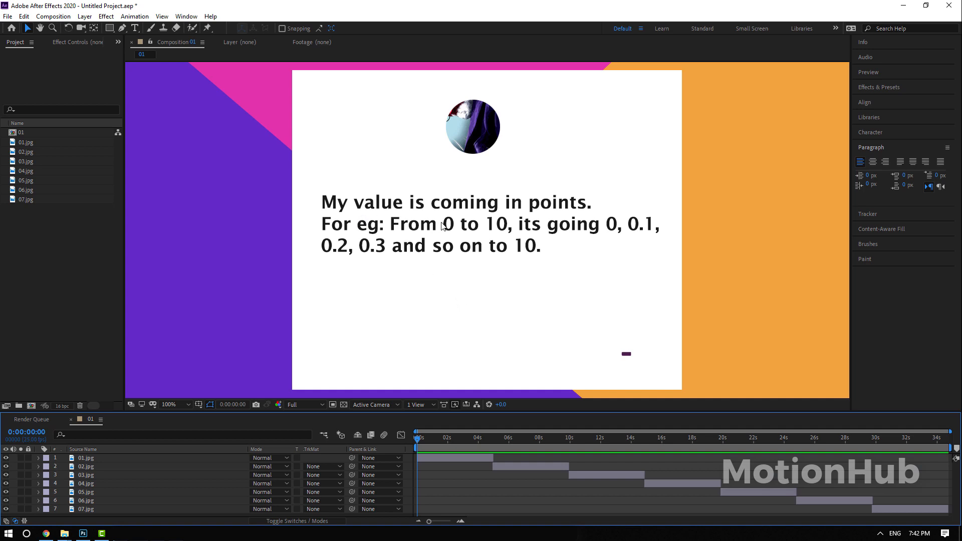
pyautogui.moveTo(449, 224)
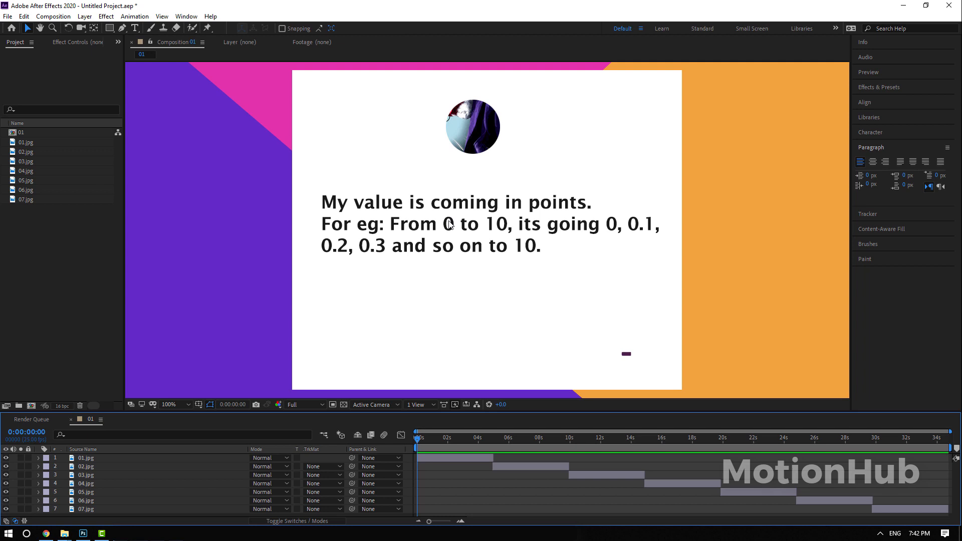
pyautogui.moveTo(347, 218)
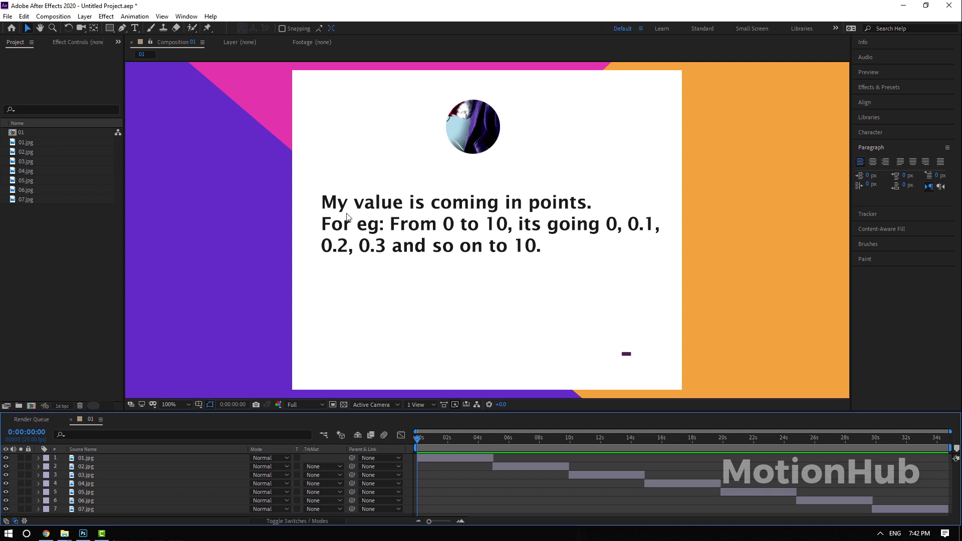
# Create a 1920×1080 Comp 1 with a MotionHub text layer and a Slider Control effect.
pyautogui.click(45, 17)
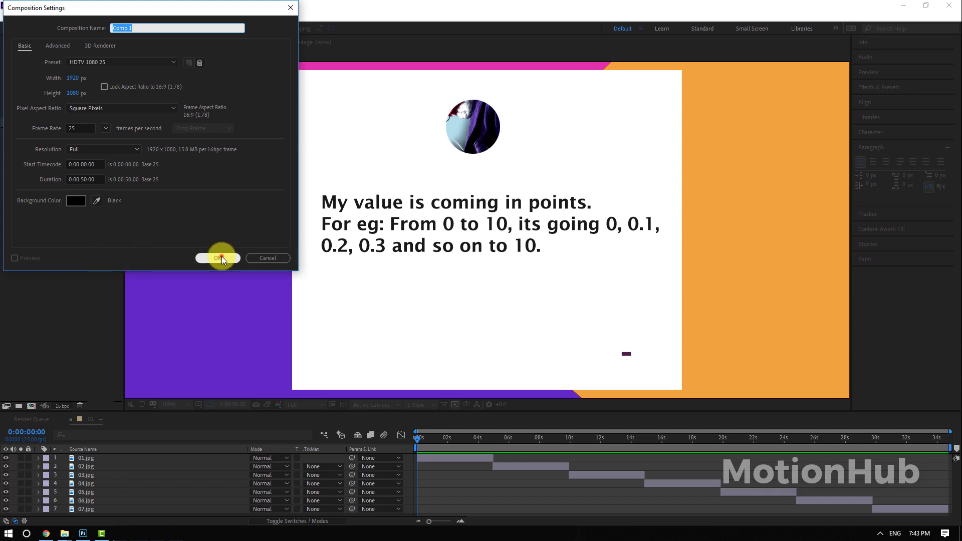
pyautogui.click(218, 258)
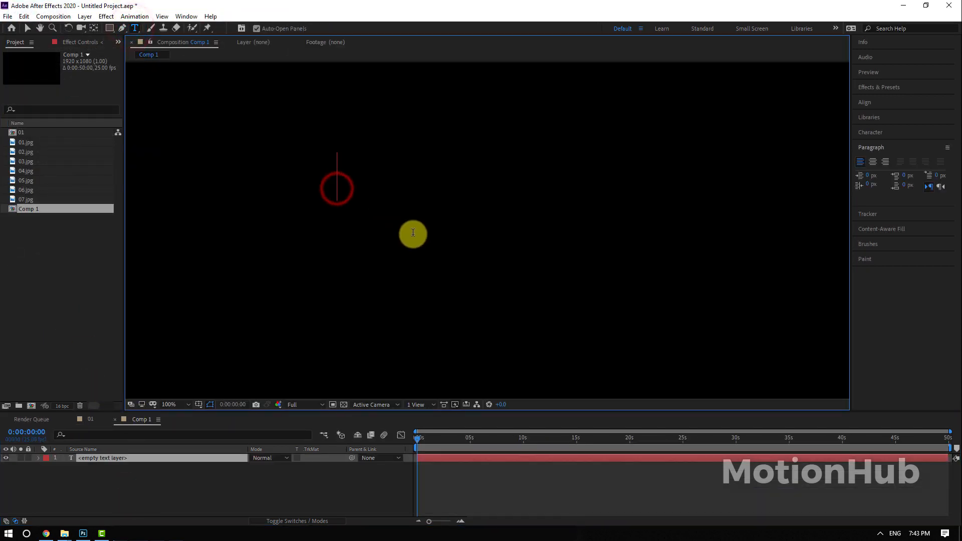
pyautogui.write('MotionHub')
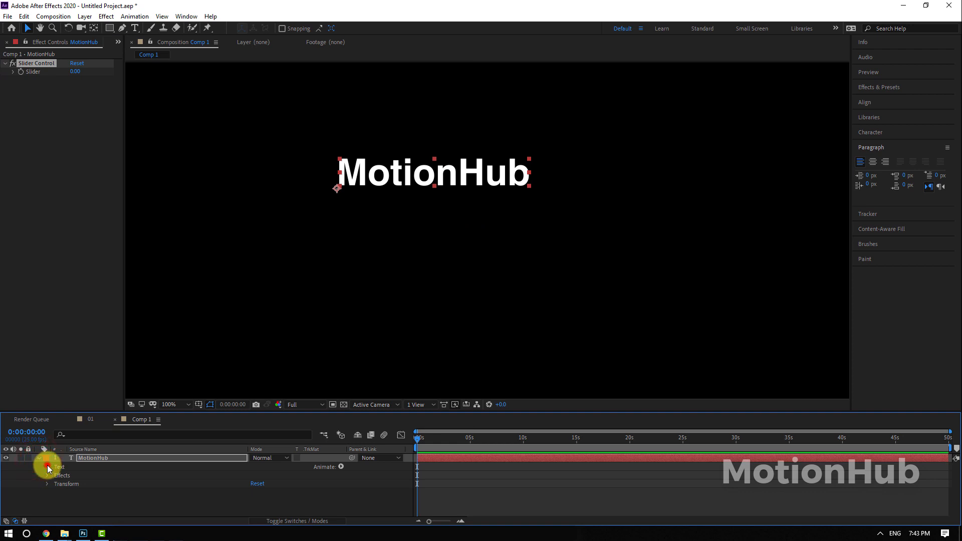
# Reveal the Text and Slider properties and add a Source Text expression linked to the slider.
pyautogui.click(48, 467)
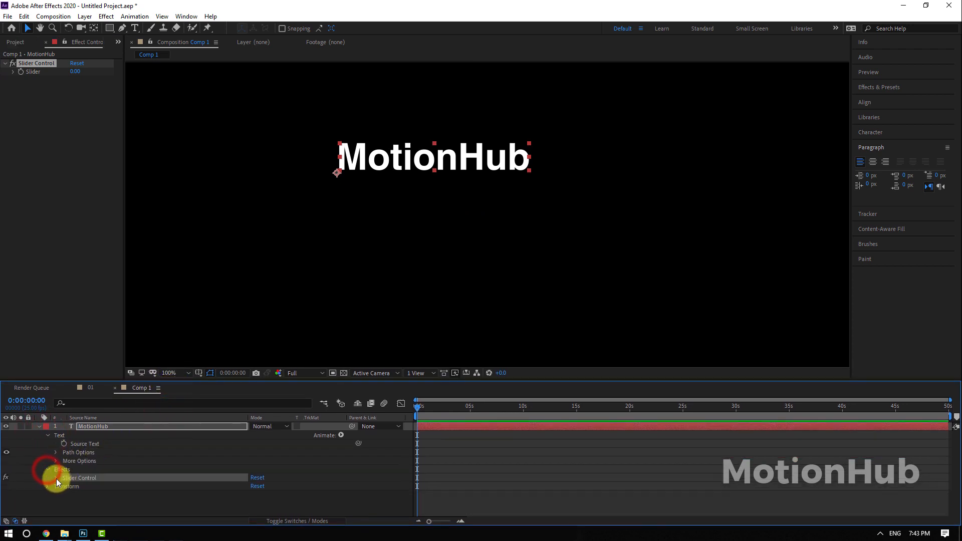
pyautogui.click(52, 477)
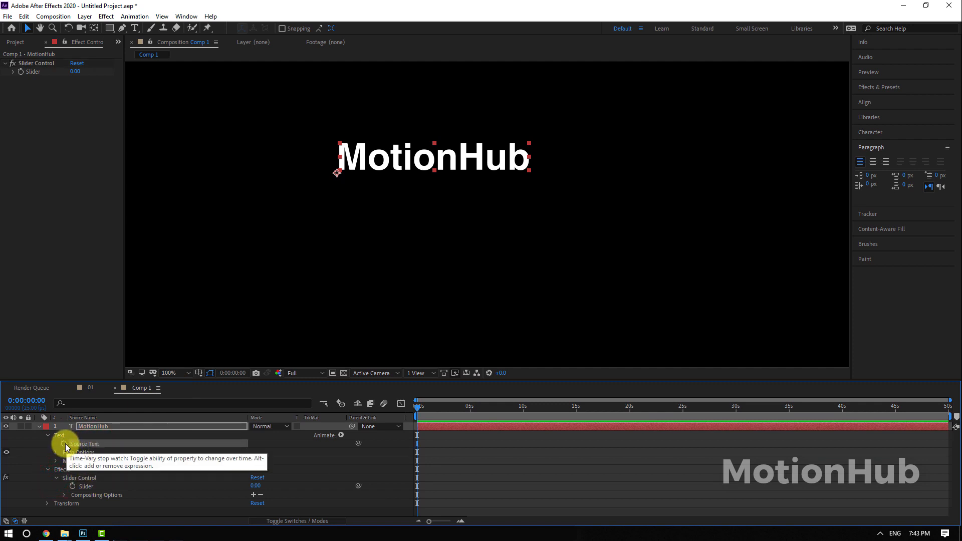
pyautogui.click(64, 443)
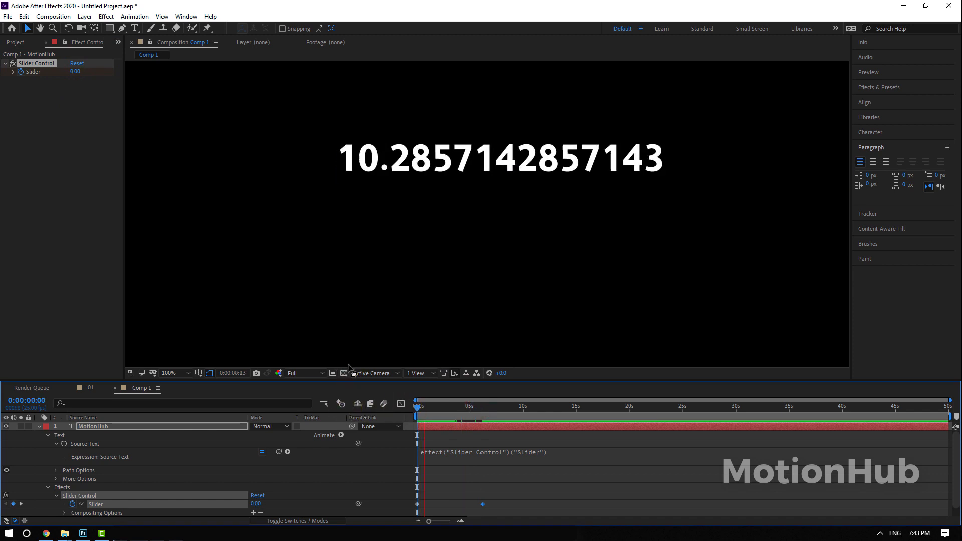
# Wrap the Source Text expression in Math.round() so the number shows whole values.
pyautogui.click(444, 407)
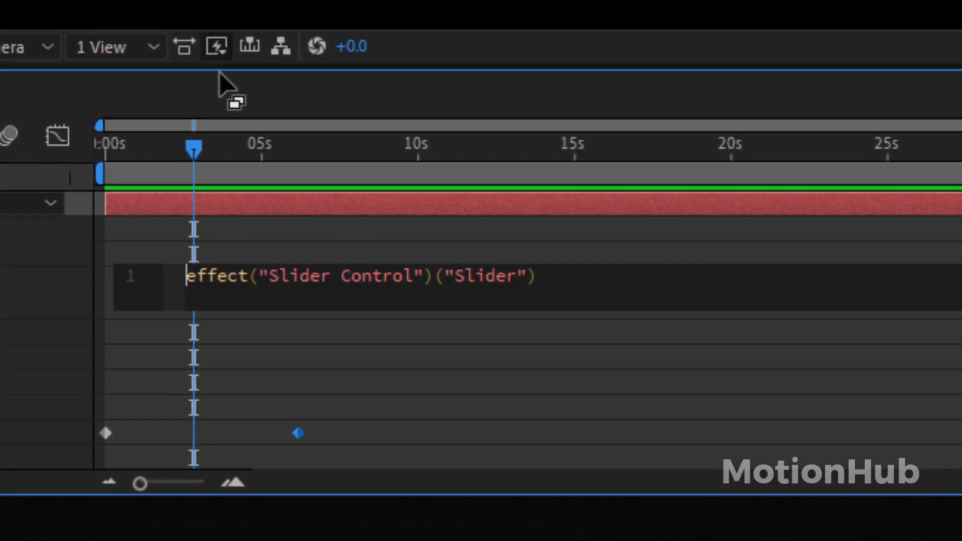
pyautogui.write('Mat')
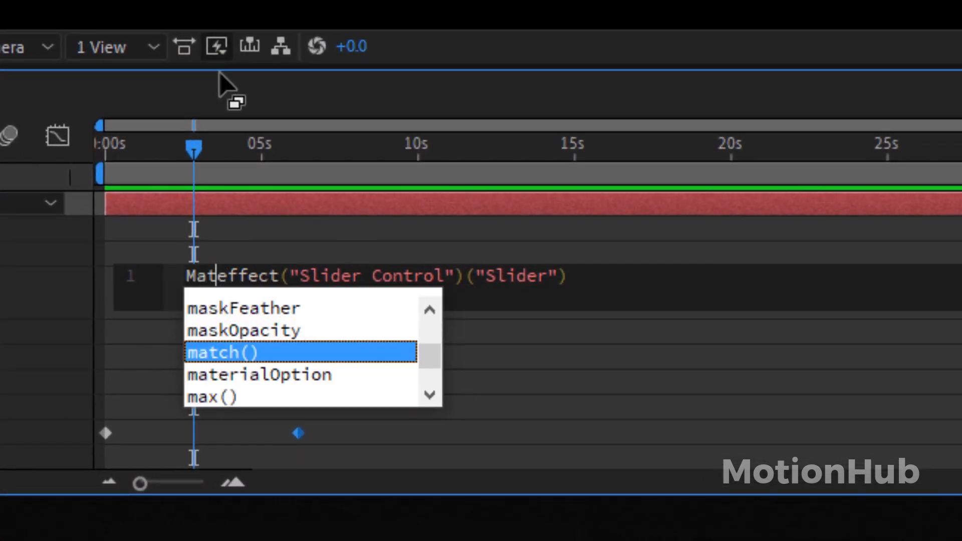
pyautogui.write('Math.round')
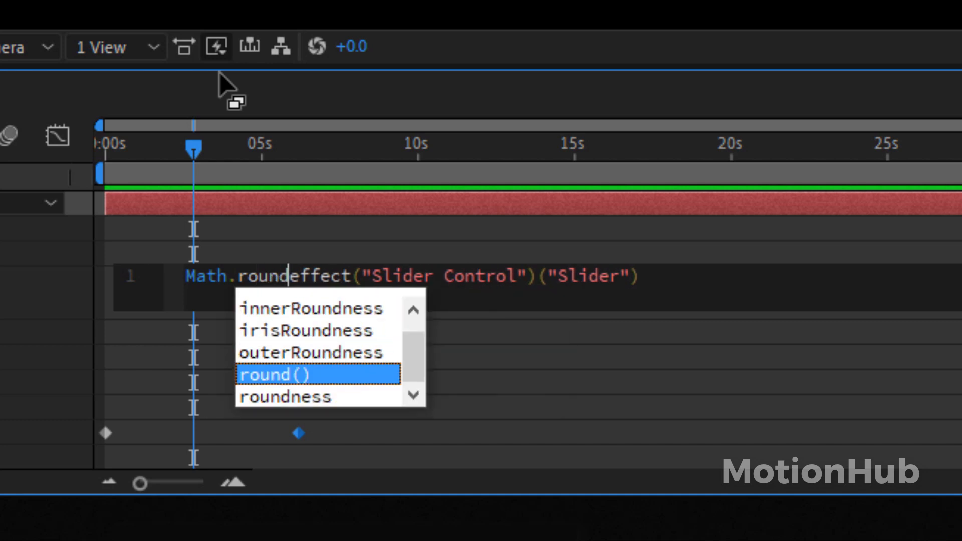
pyautogui.click(281, 375)
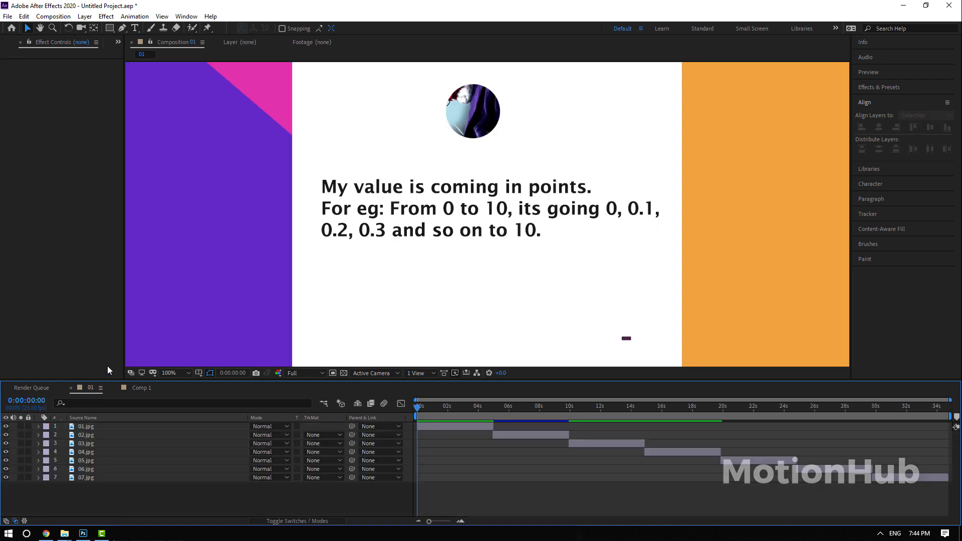
# Move the current-time indicator to the null-driven beam line question card.
pyautogui.click(534, 406)
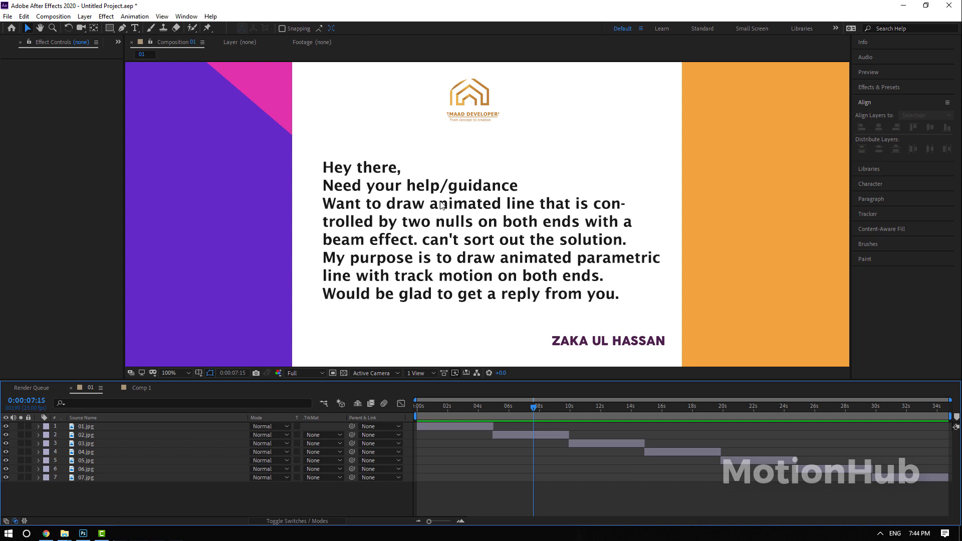
pyautogui.moveTo(498, 231)
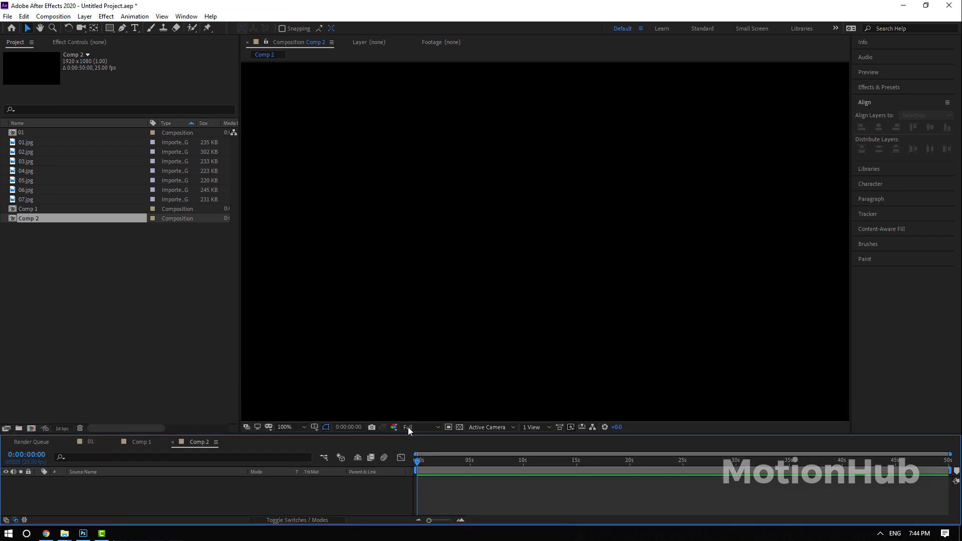
# Draw a thick white diagonal line in Comp 2 and reveal its Path property.
pyautogui.click(114, 28)
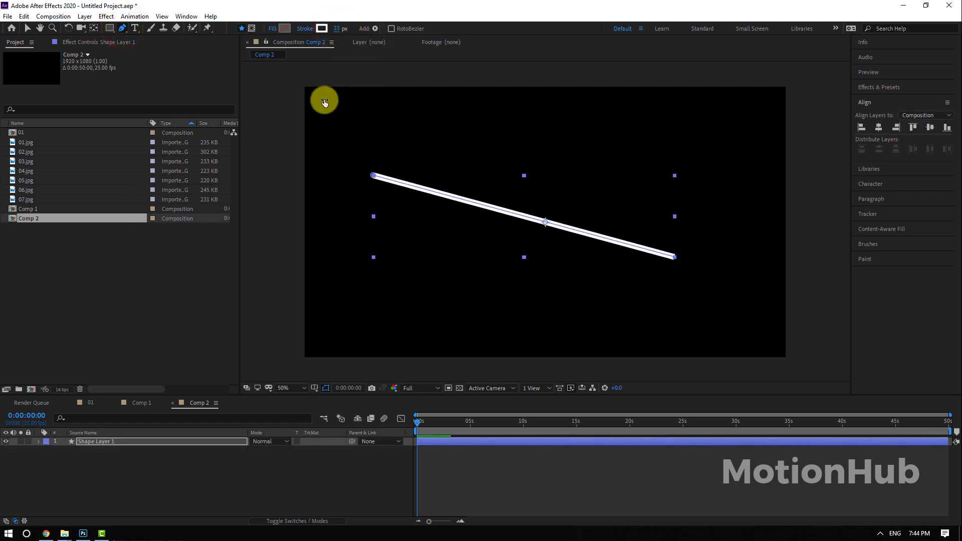
pyautogui.click(26, 30)
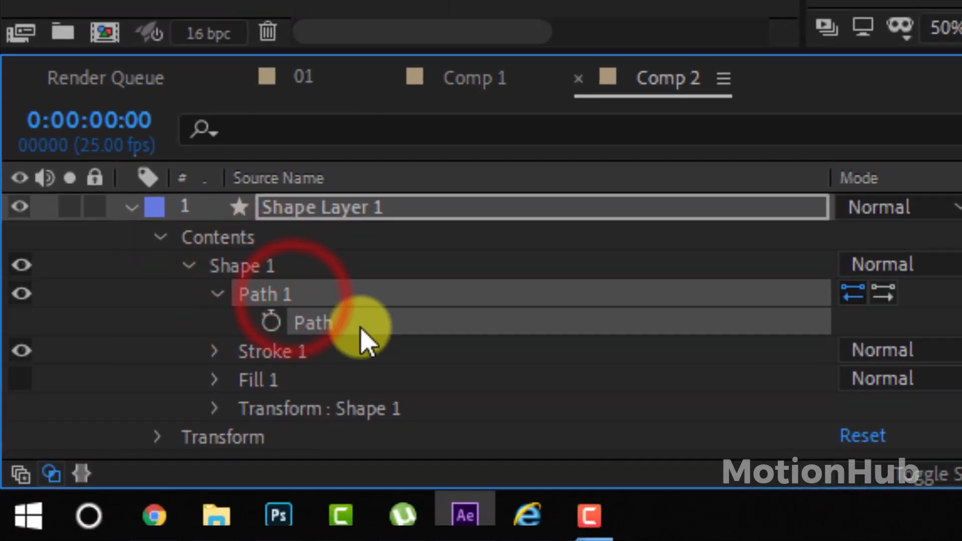
pyautogui.click(176, 17)
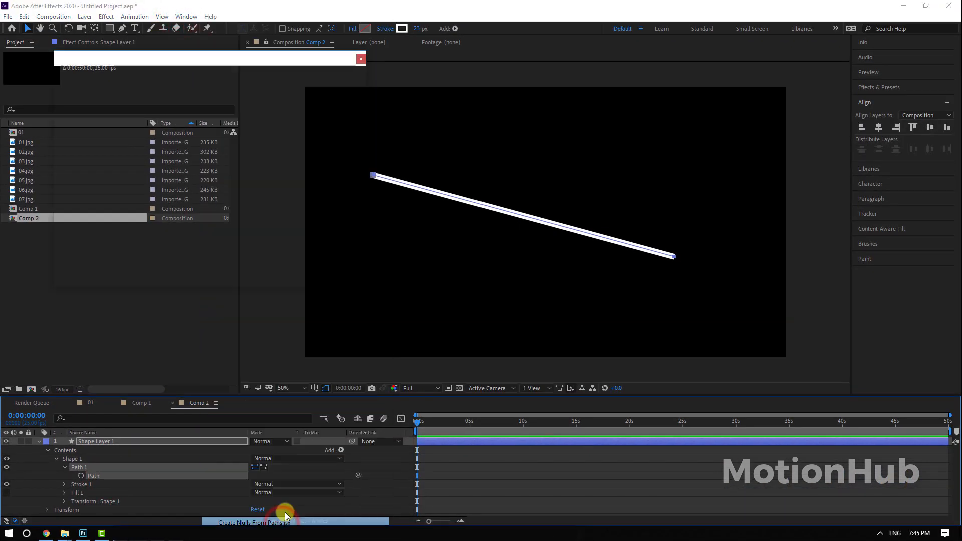
# Create nulls driving the line's endpoints and add a wiggle expression to one null.
pyautogui.click(256, 523)
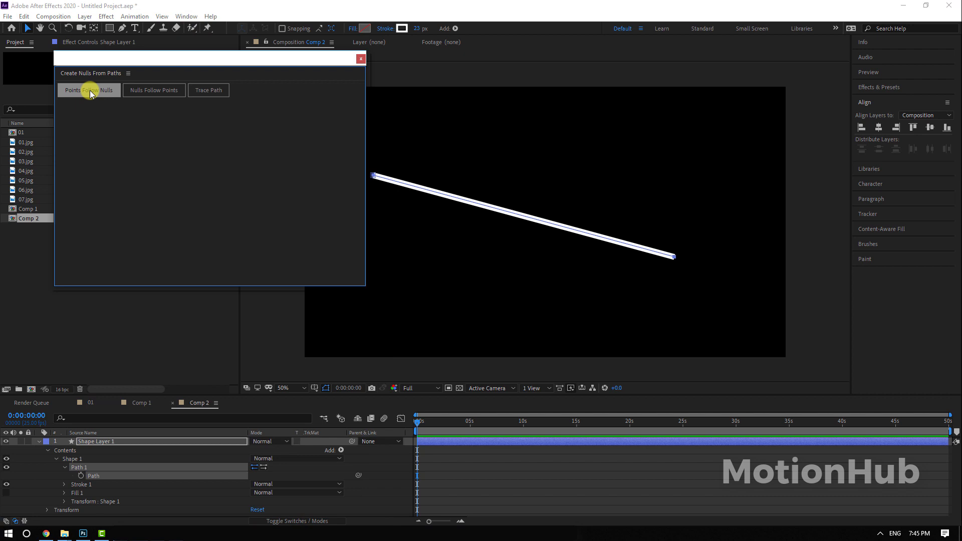
pyautogui.click(89, 90)
pyautogui.write('wiggle(')
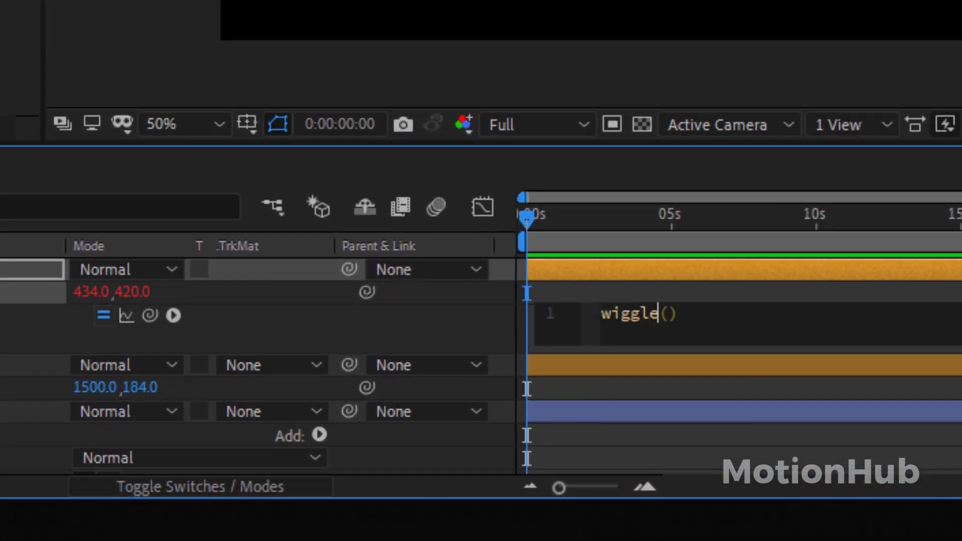
pyautogui.write('1,')
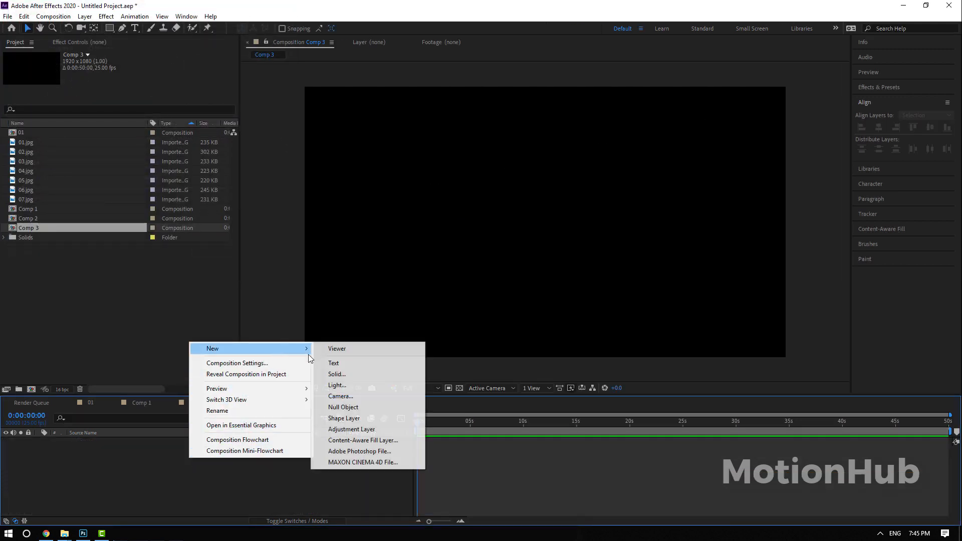
# Add a black solid with a red Beam effect and two nulls named Start and End.
pyautogui.click(337, 374)
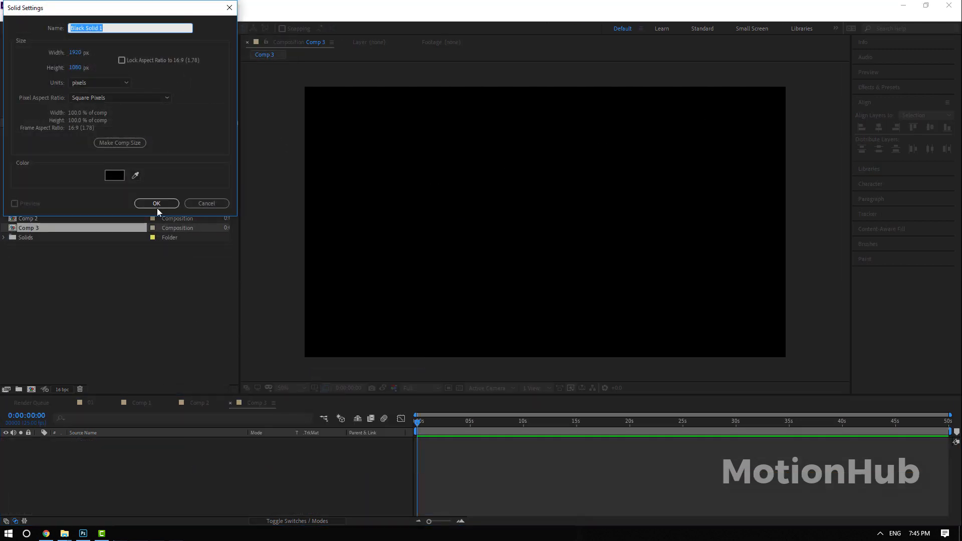
pyautogui.click(157, 204)
pyautogui.write('beam')
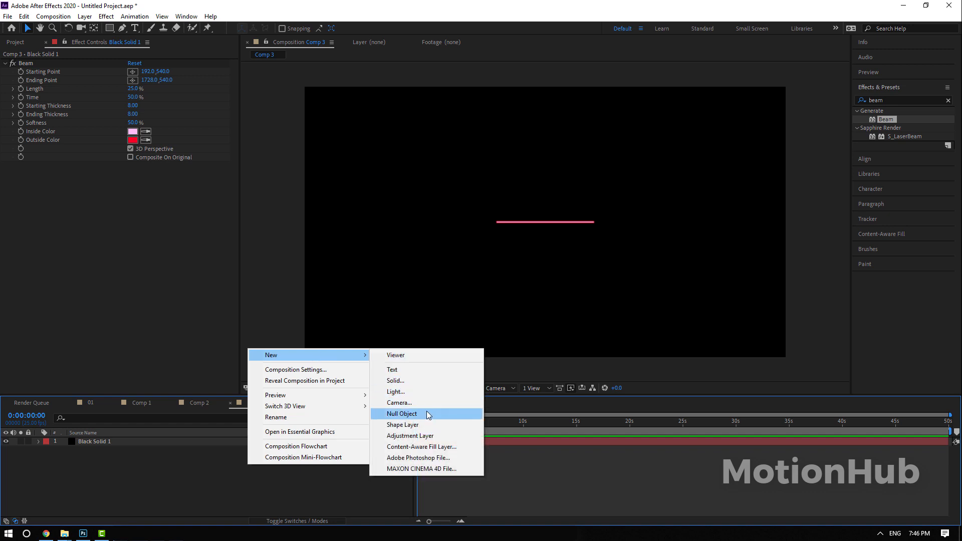
pyautogui.click(402, 414)
pyautogui.write('Start')
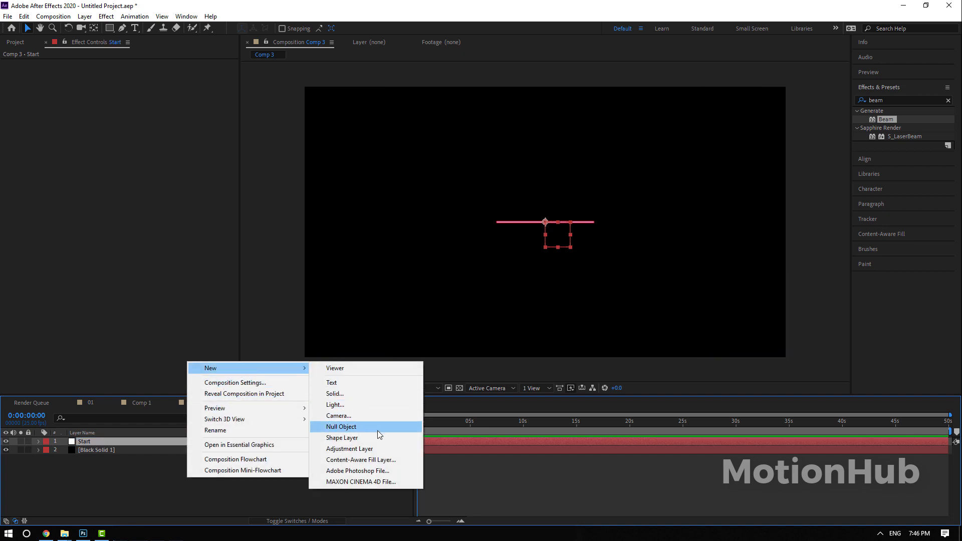
pyautogui.click(341, 427)
pyautogui.write('End')
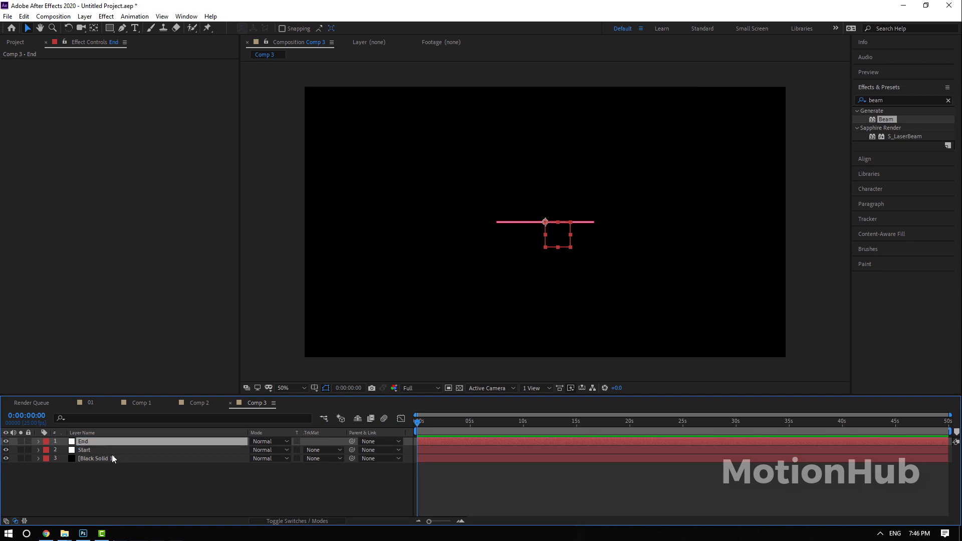
pyautogui.click(95, 458)
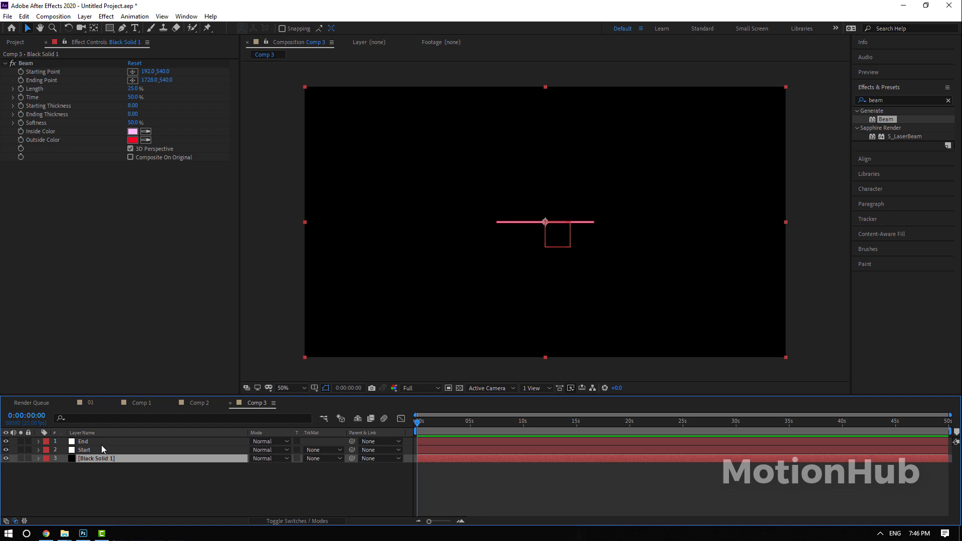
# Link Beam's Starting Point to thisComp.layer("Start").transform.position.
pyautogui.click(83, 442)
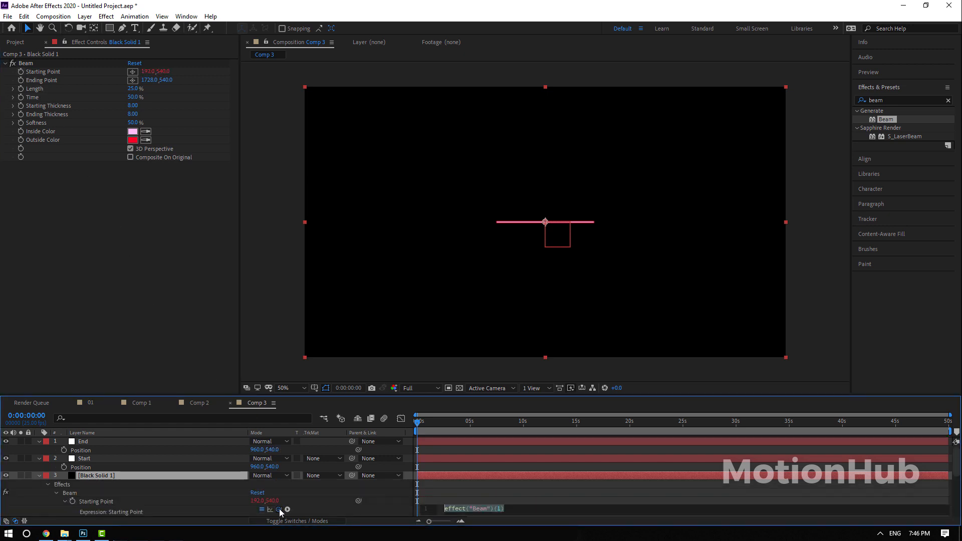
pyautogui.write('thisComp.layer("Start").transform.position')
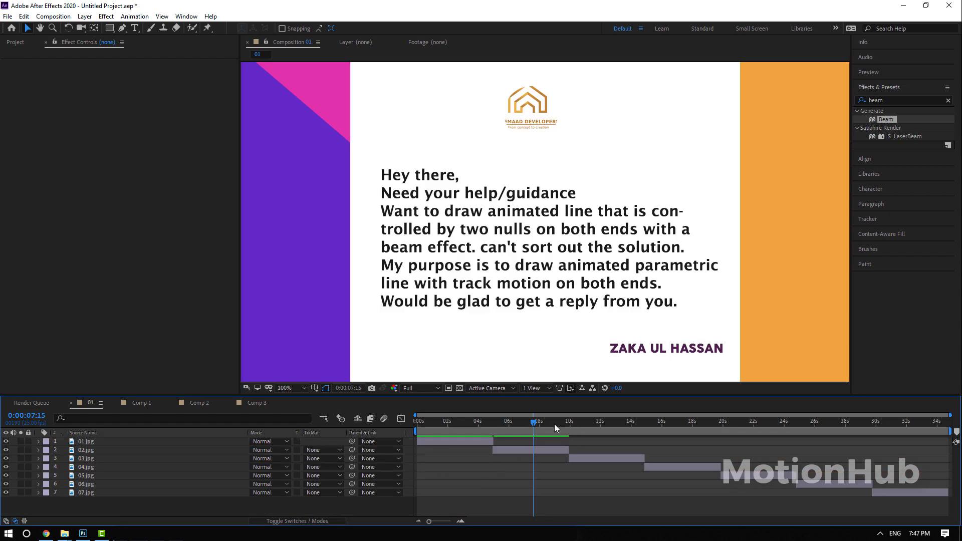
# Scrub to the zooming-into-text question and open settings for a new 1920×1080 Comp 4.
pyautogui.moveTo(534, 422); pyautogui.dragTo(605, 422)
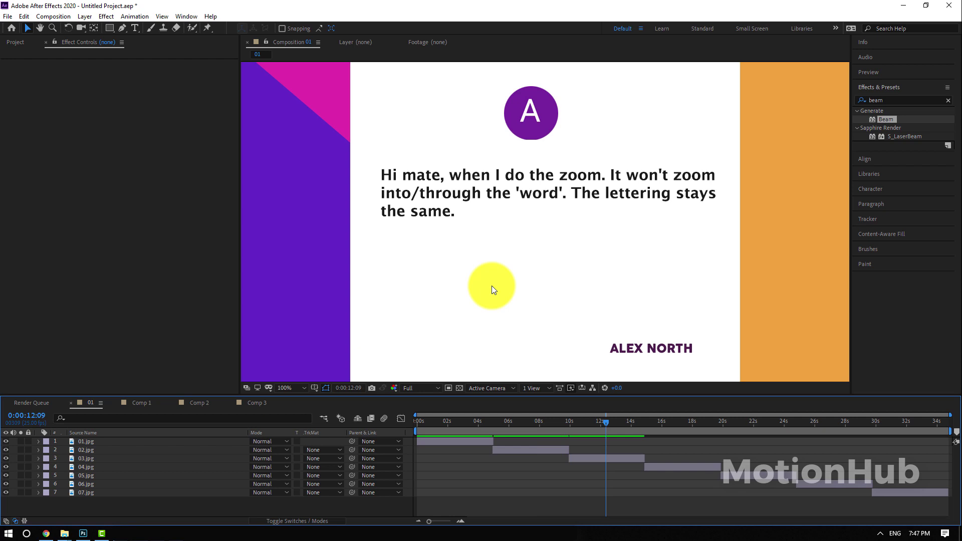
pyautogui.moveTo(495, 222)
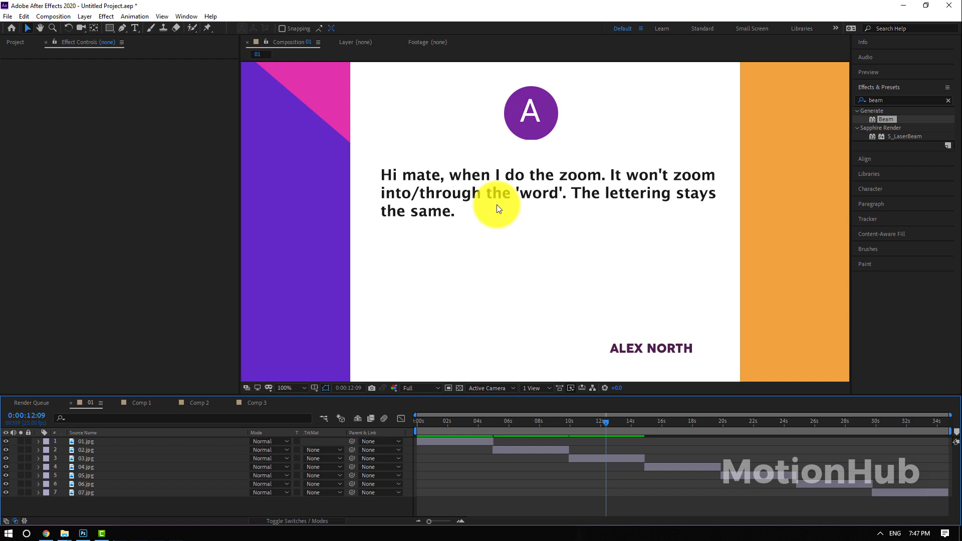
pyautogui.click(17, 43)
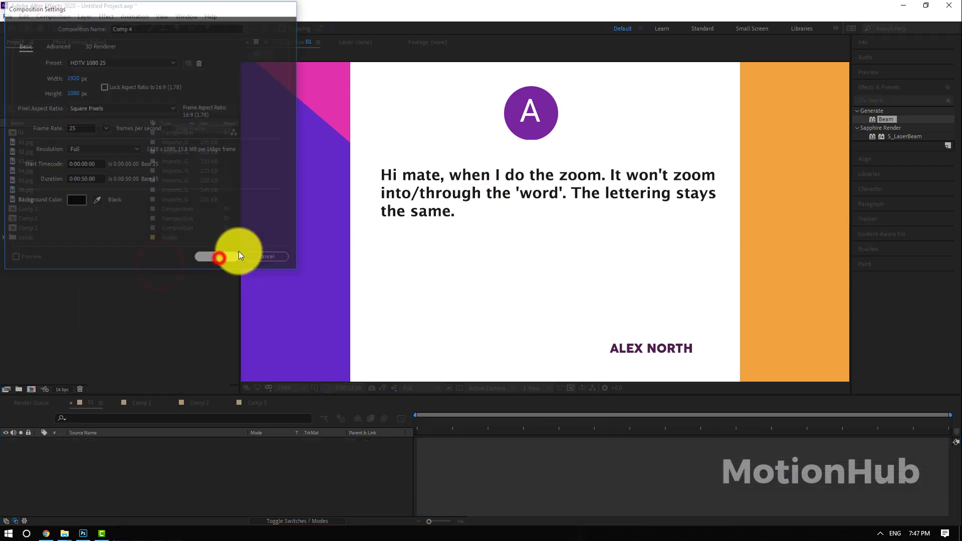
# Confirm Comp 4, type 'Her is my text', and enable per-character 3D on it.
pyautogui.click(267, 257)
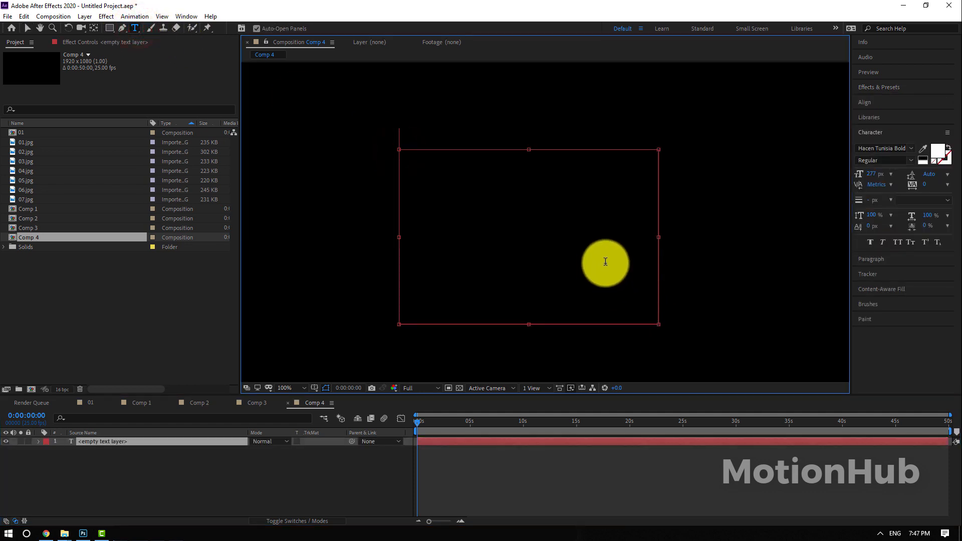
pyautogui.write('Her is my text')
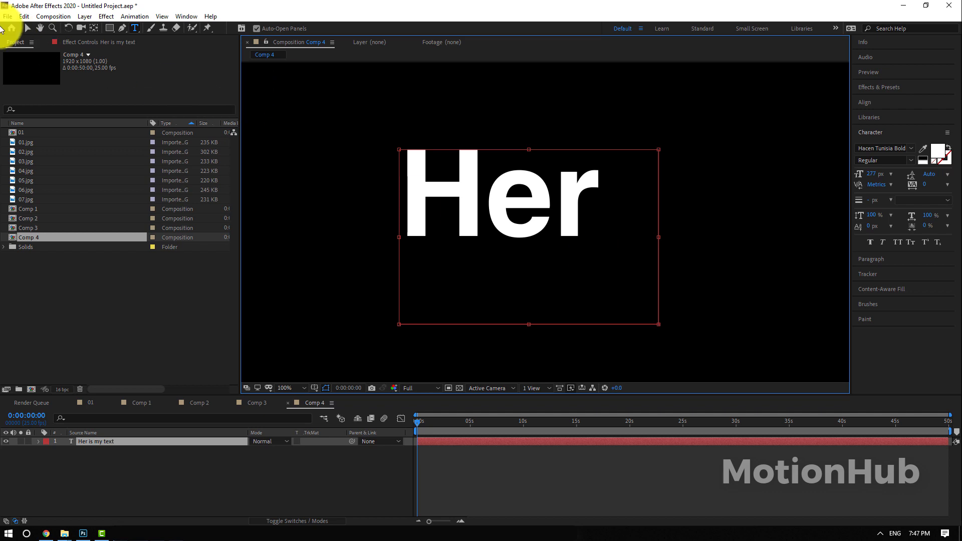
pyautogui.rightClick(41, 455)
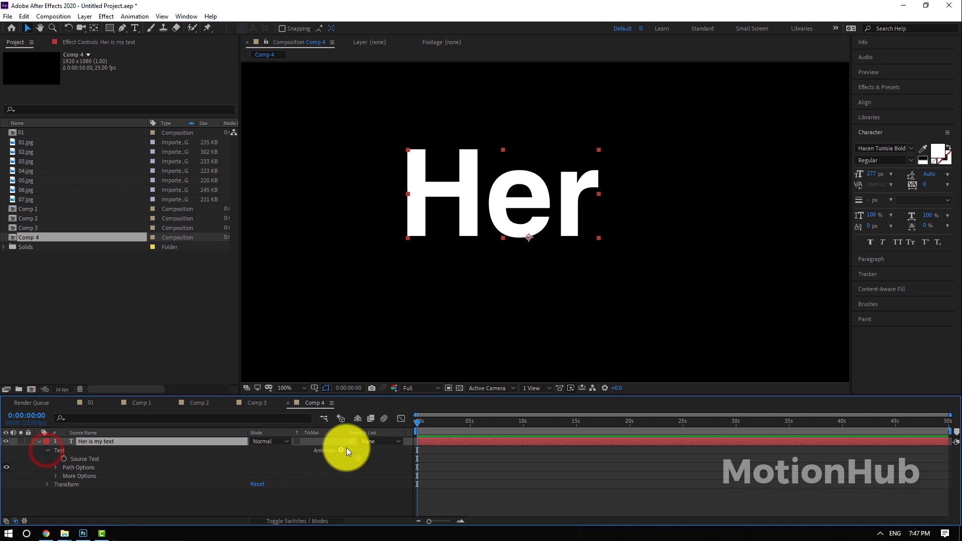
pyautogui.click(341, 451)
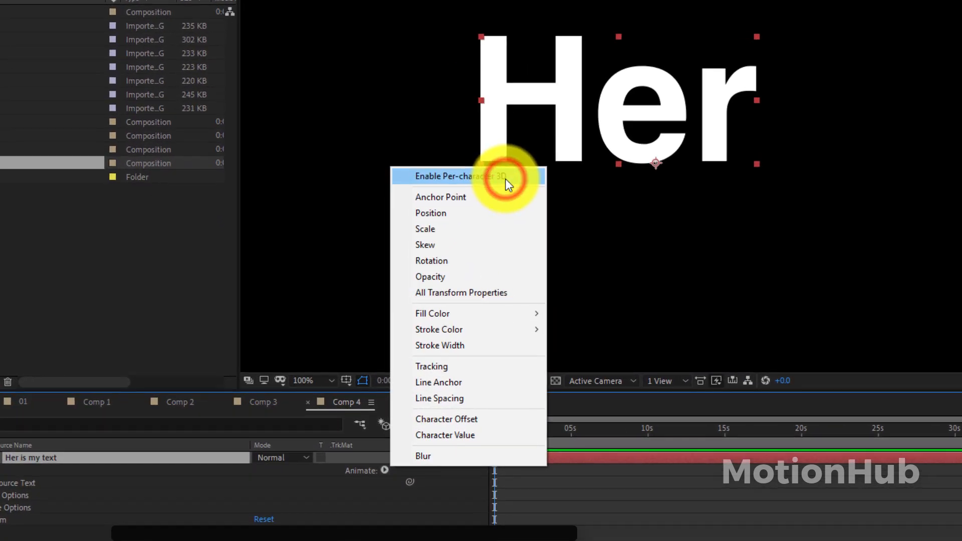
pyautogui.click(469, 177)
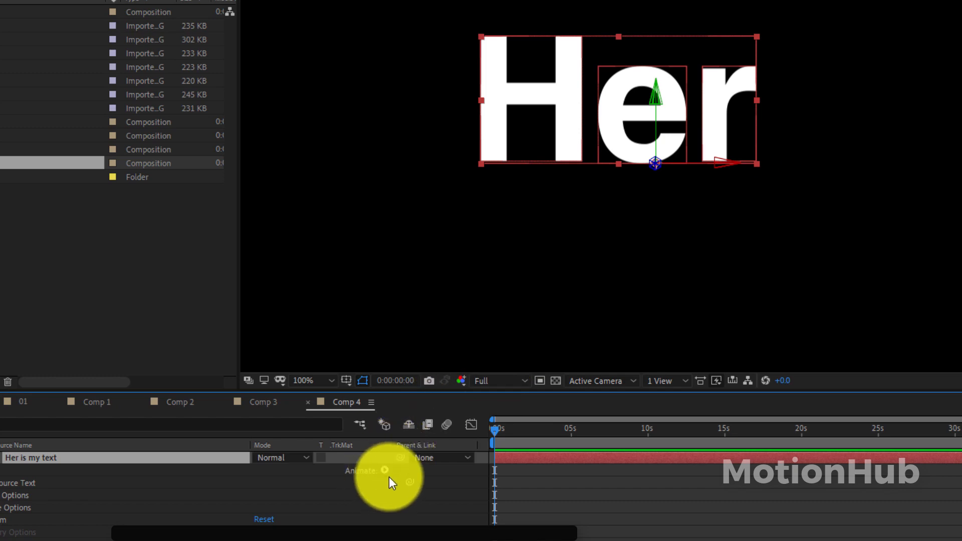
pyautogui.click(382, 471)
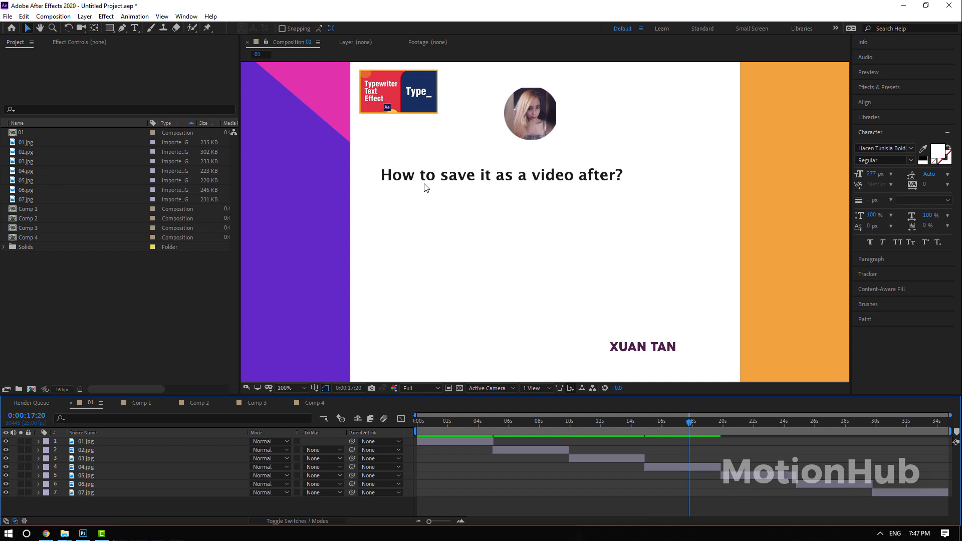
pyautogui.moveTo(666, 351)
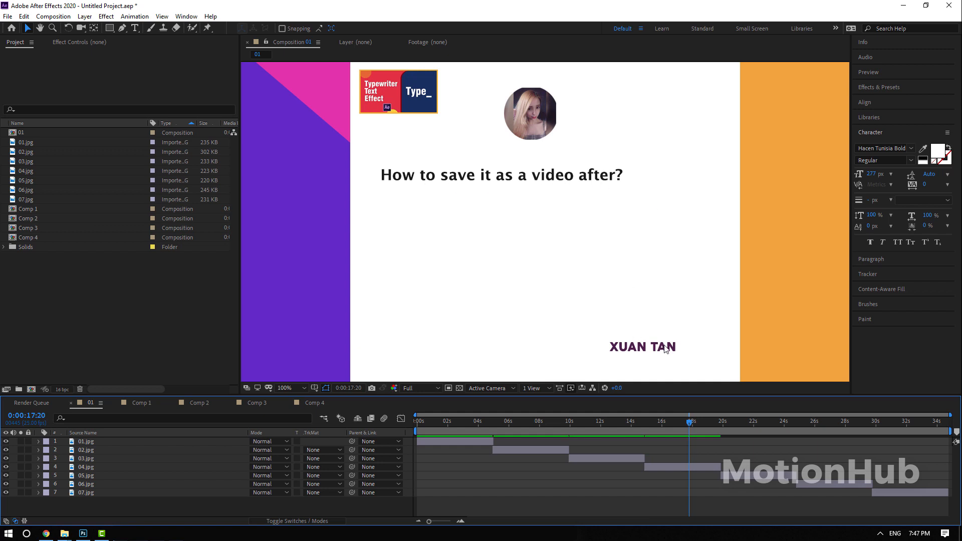
# Return to comp 01 and add it to the Adobe Media Encoder queue.
pyautogui.click(64, 17)
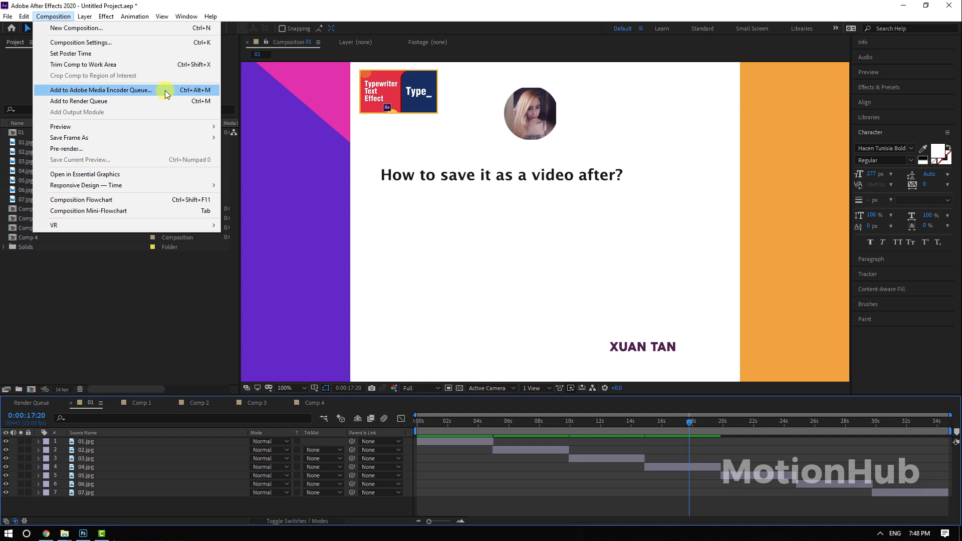
pyautogui.click(112, 90)
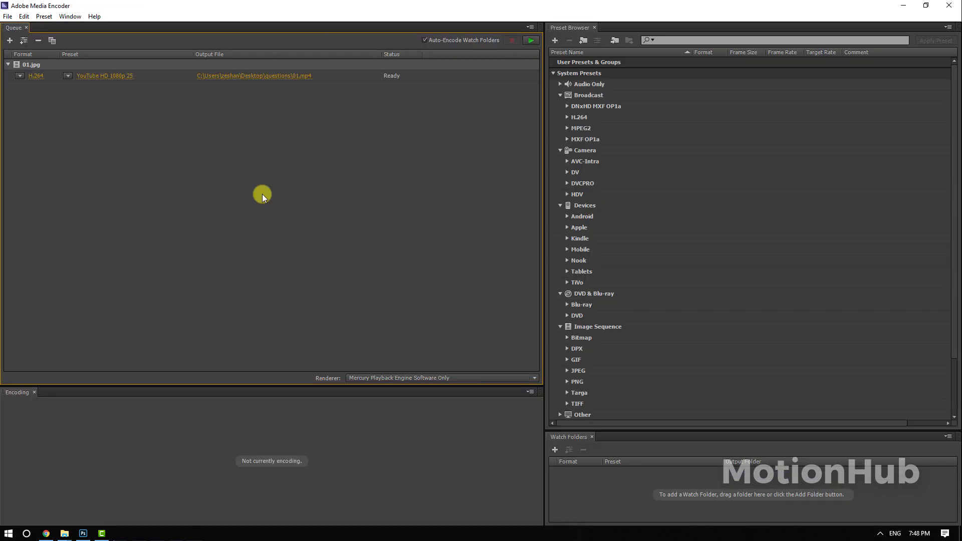
pyautogui.moveTo(111, 182)
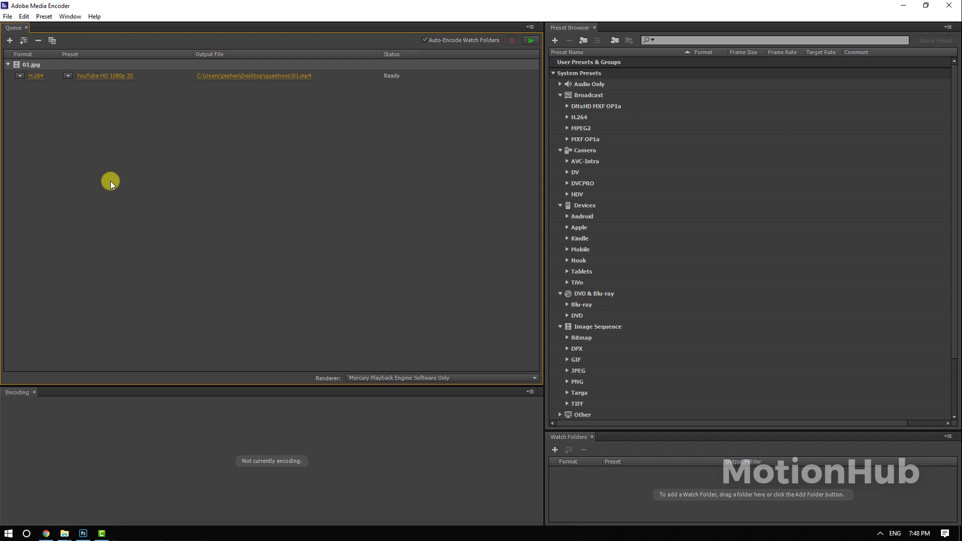
# Keep H.264, apply Match Source – High bitrate, save as 01.mp4, and start encoding.
pyautogui.click(20, 76)
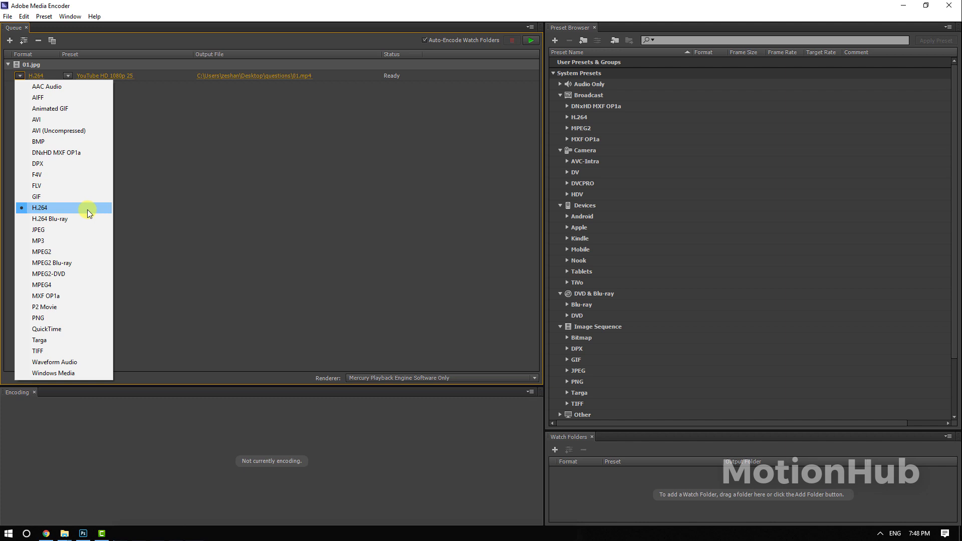
pyautogui.moveTo(48, 199)
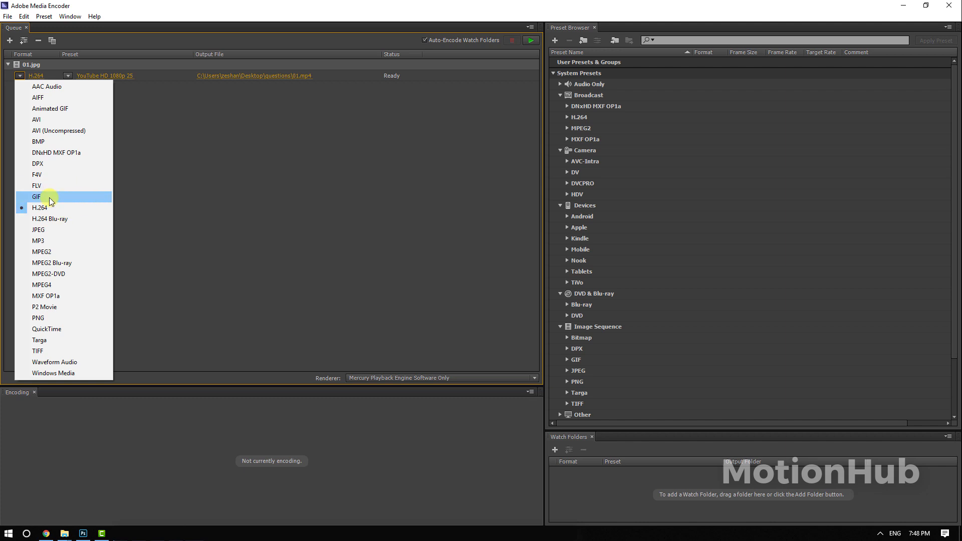
pyautogui.click(70, 76)
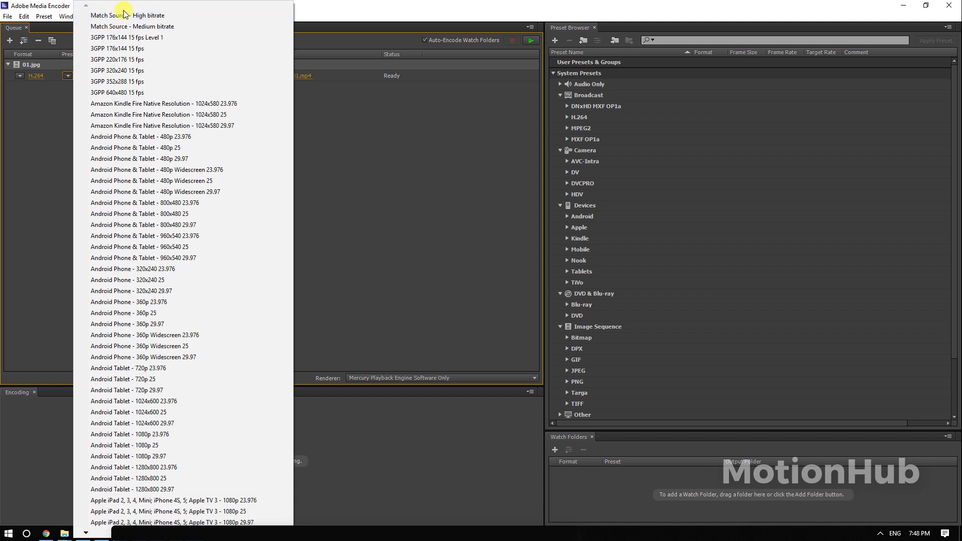
pyautogui.click(133, 15)
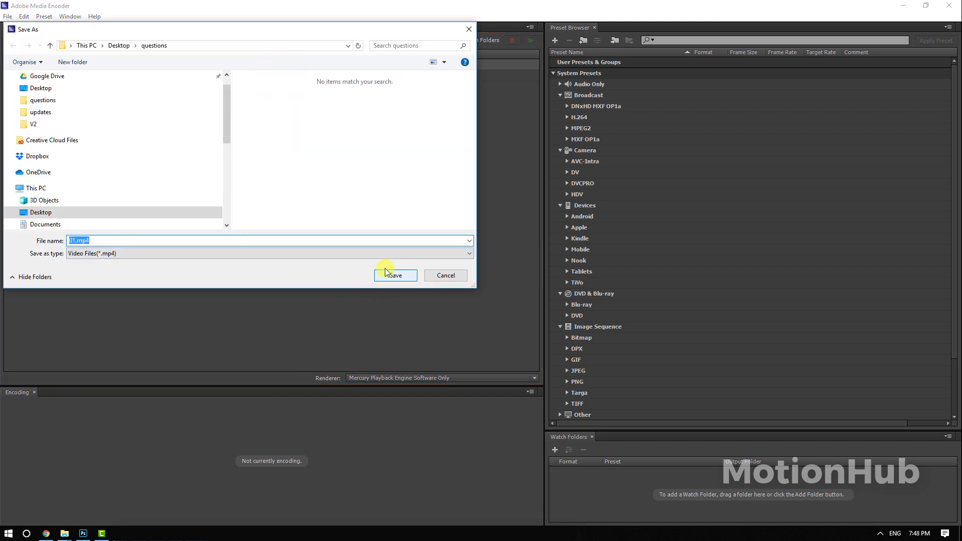
pyautogui.click(395, 276)
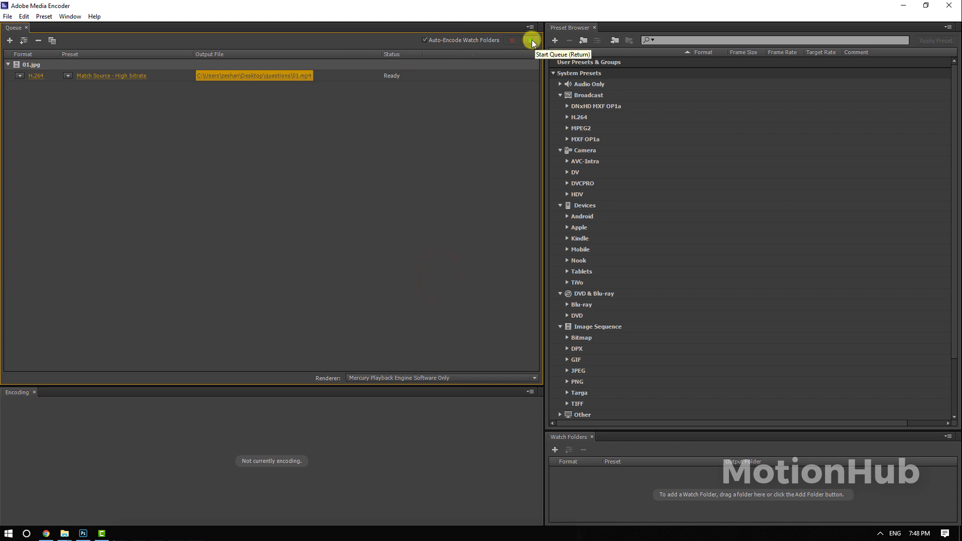
pyautogui.click(528, 40)
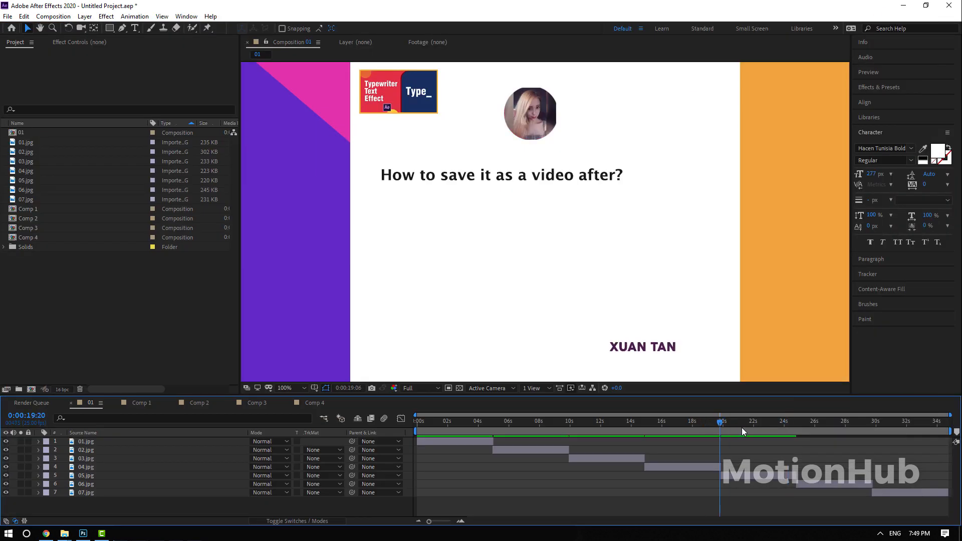
# Open Comp 1 and center-align its MotionHub number text in the Paragraph panel.
pyautogui.moveTo(719, 422); pyautogui.dragTo(784, 422)
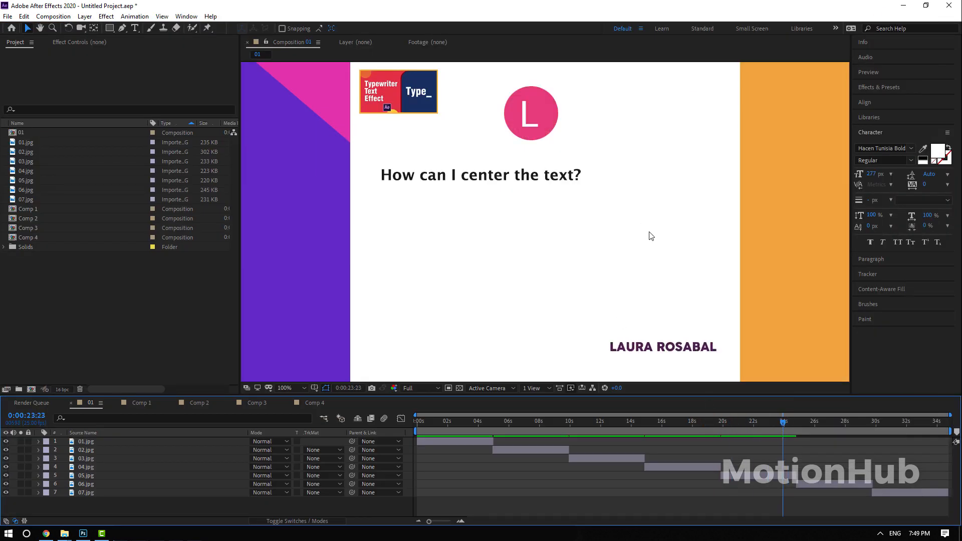
pyautogui.click(256, 403)
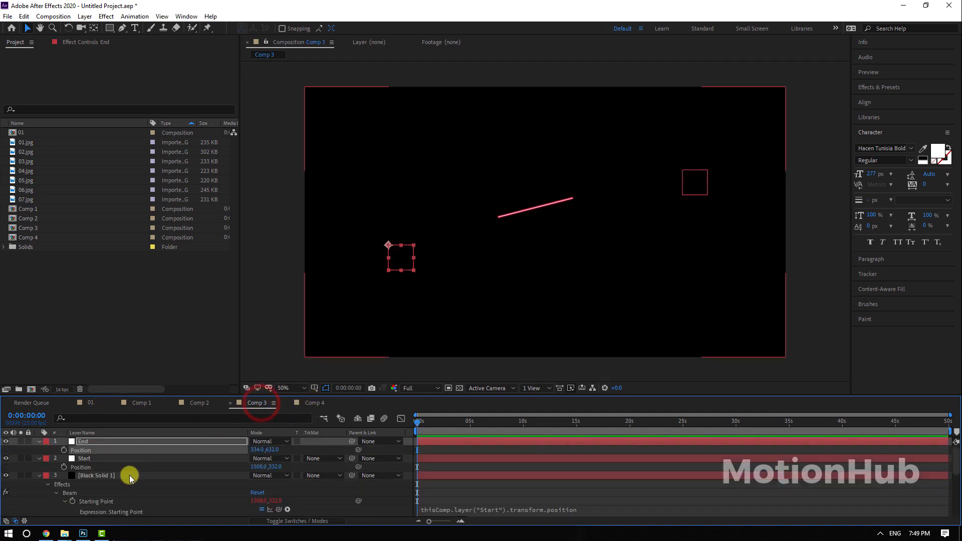
pyautogui.click(141, 403)
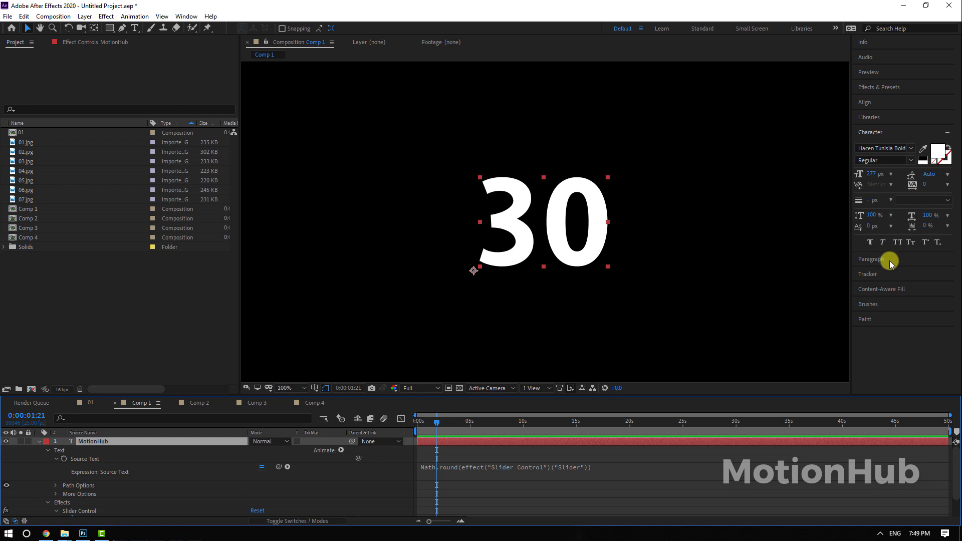
pyautogui.click(872, 259)
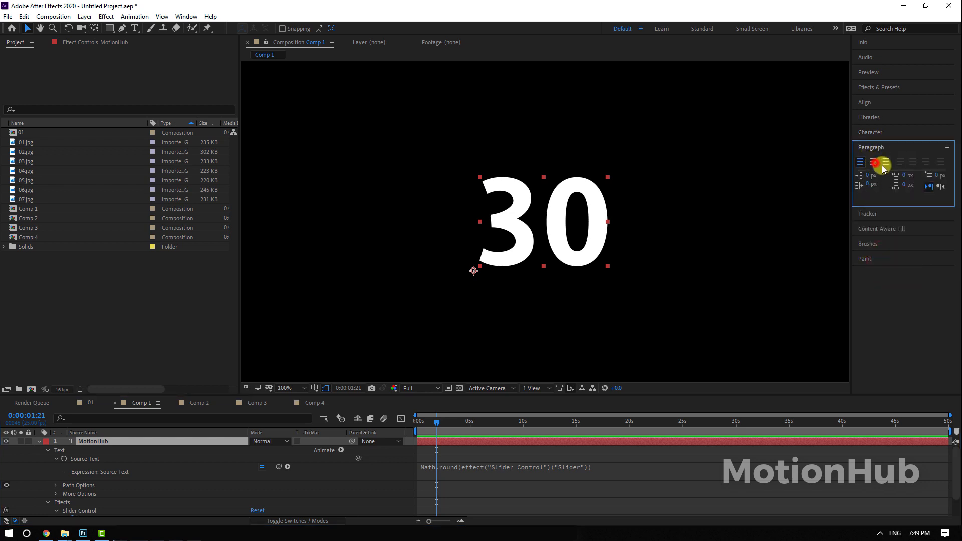
pyautogui.click(872, 162)
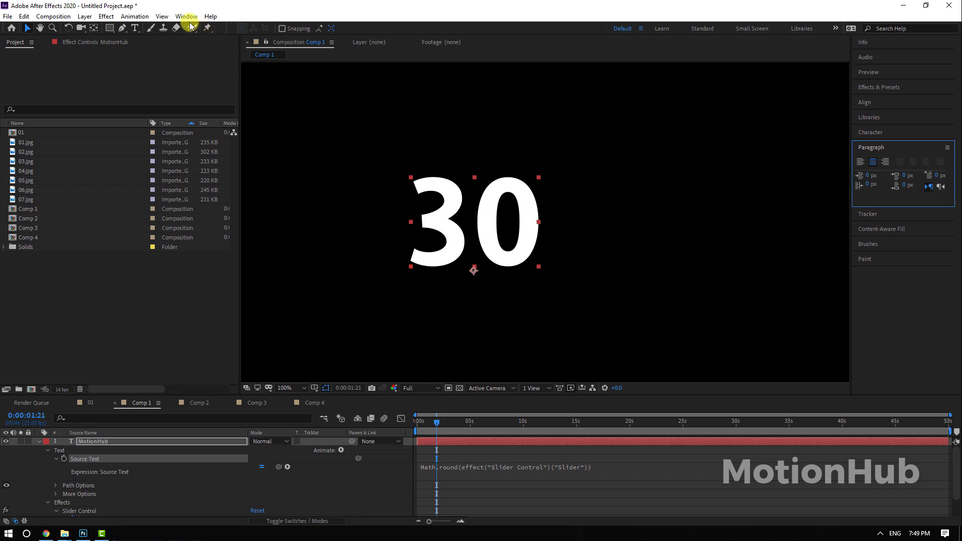
pyautogui.click(186, 16)
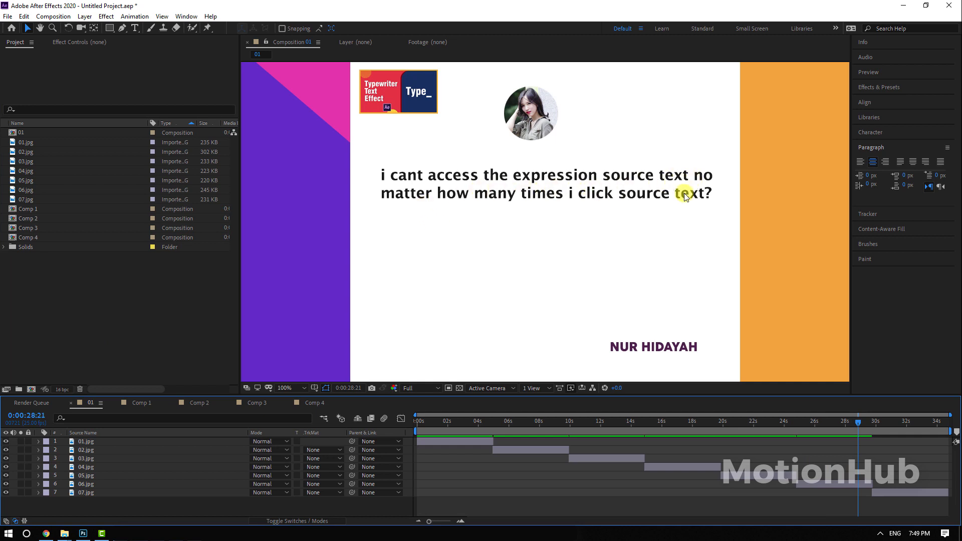
pyautogui.moveTo(737, 222)
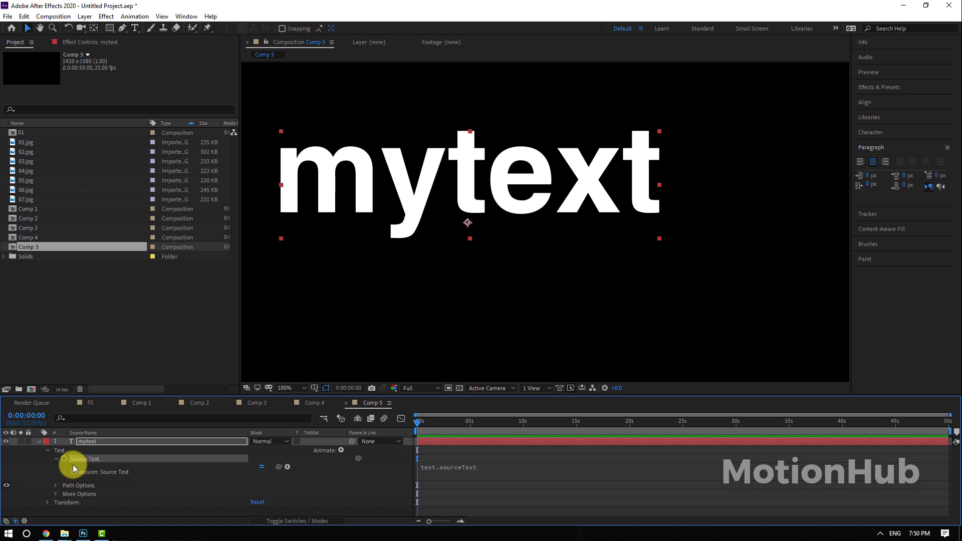
# Alt-click the mytext layer's Source Text stopwatch in Comp 5 to add an expression.
pyautogui.press('alt')
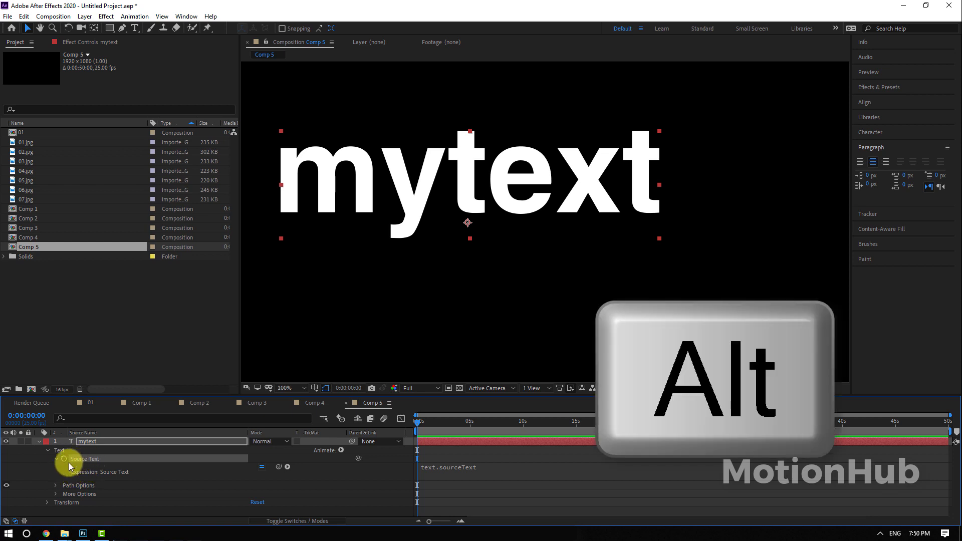
pyautogui.click(62, 458)
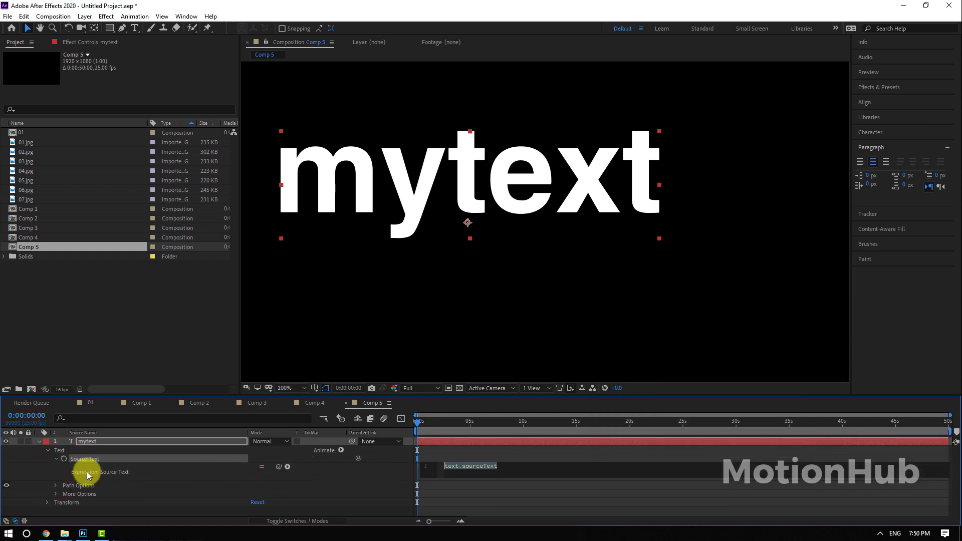
pyautogui.click(91, 403)
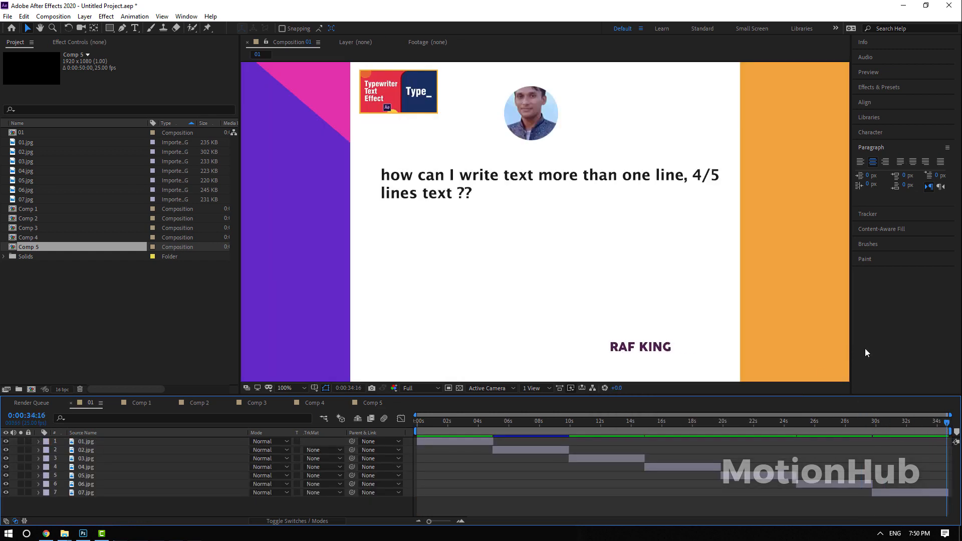
pyautogui.moveTo(870, 366)
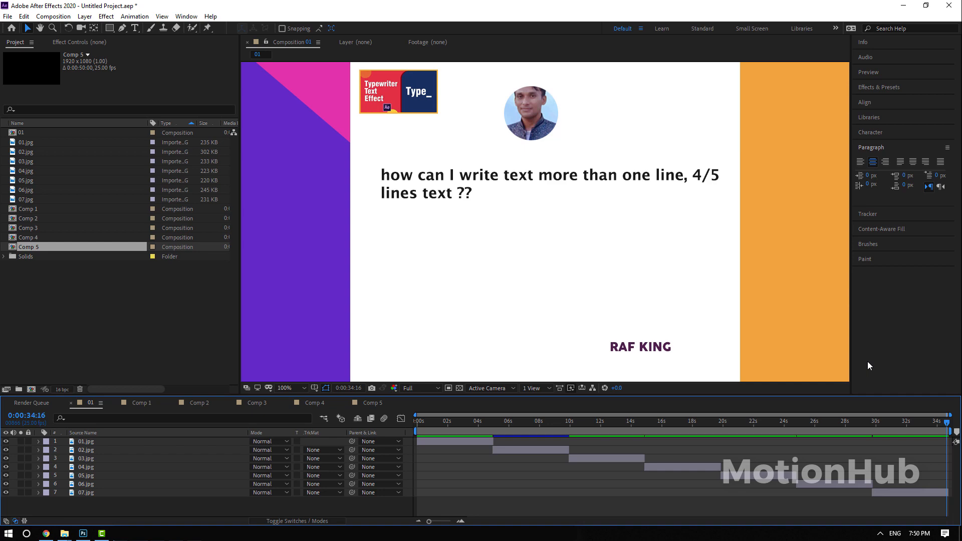
pyautogui.moveTo(305, 377)
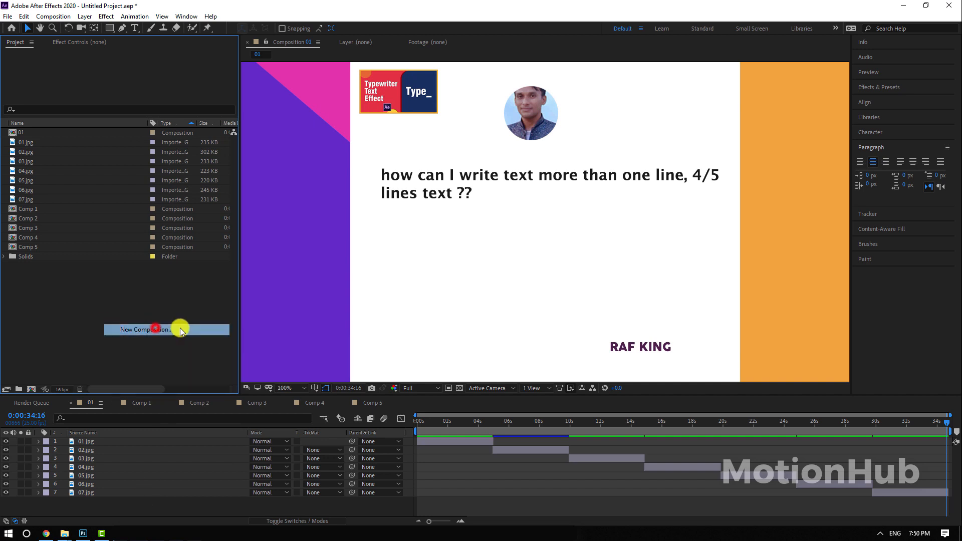
# Create Comp 6 from the Project panel and add a text layer reading 'test'.
pyautogui.click(156, 330)
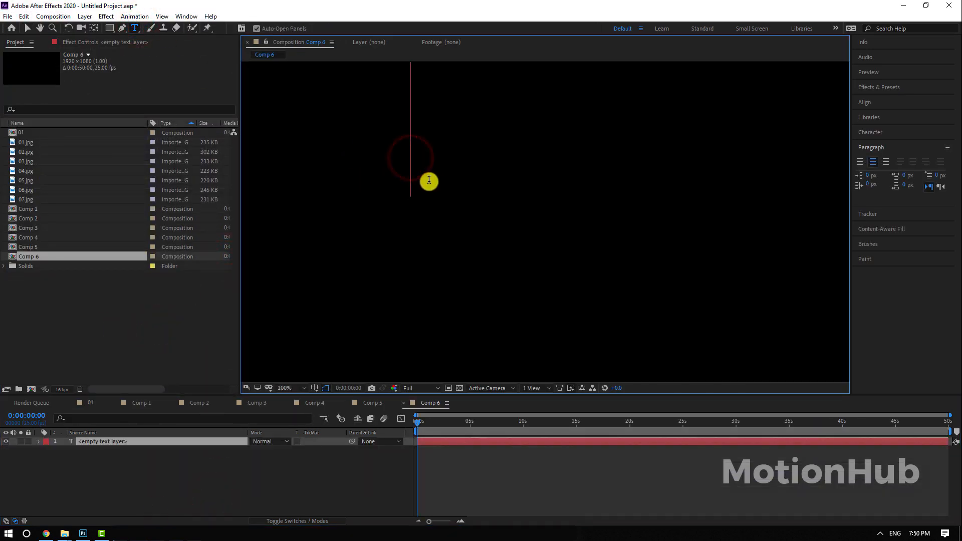
pyautogui.write('test')
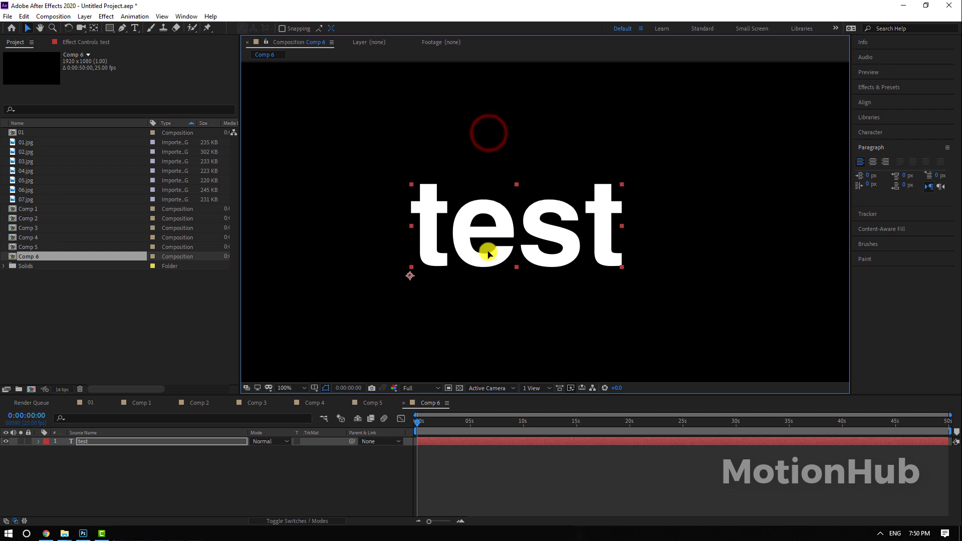
pyautogui.click(37, 442)
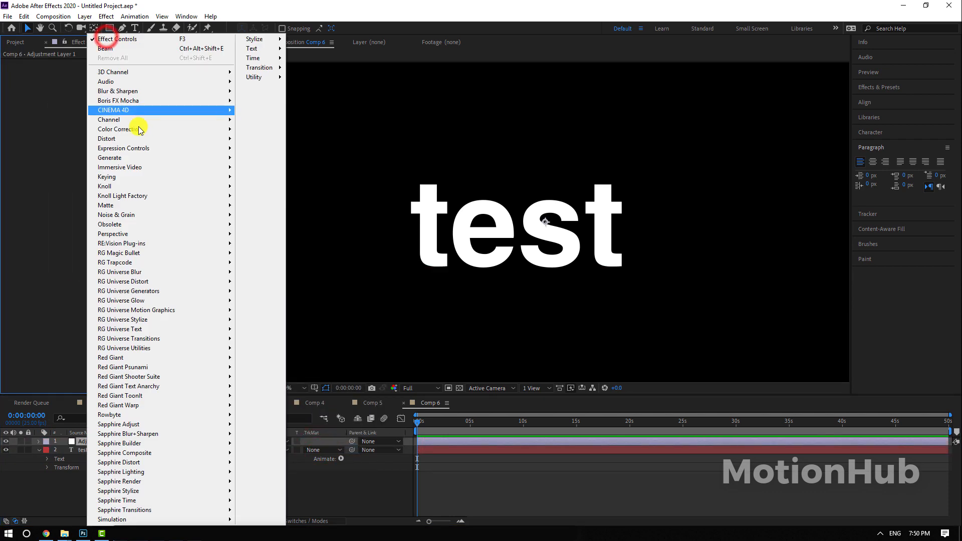
pyautogui.moveTo(125, 147)
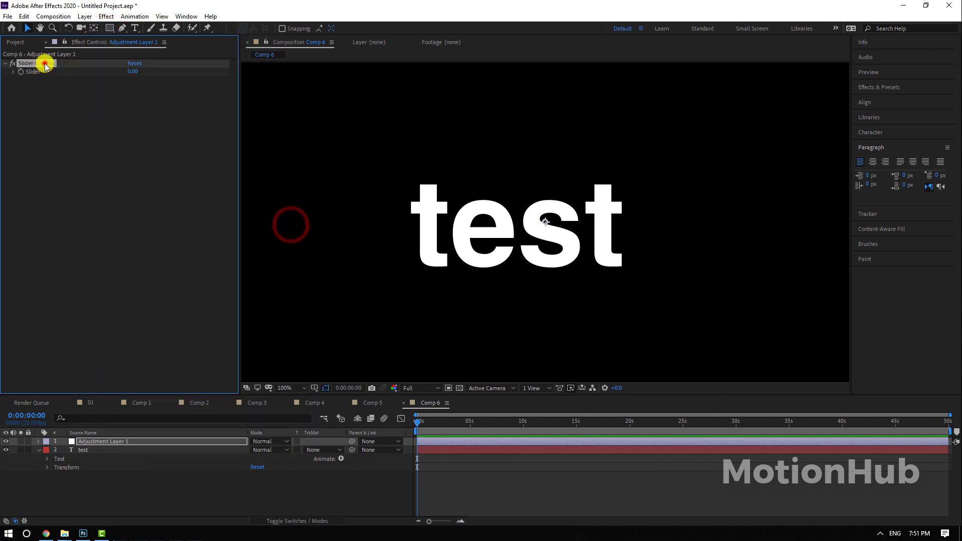
# Duplicate the Slider Control, then add an expression to the test layer's Source Text.
pyautogui.click(83, 450)
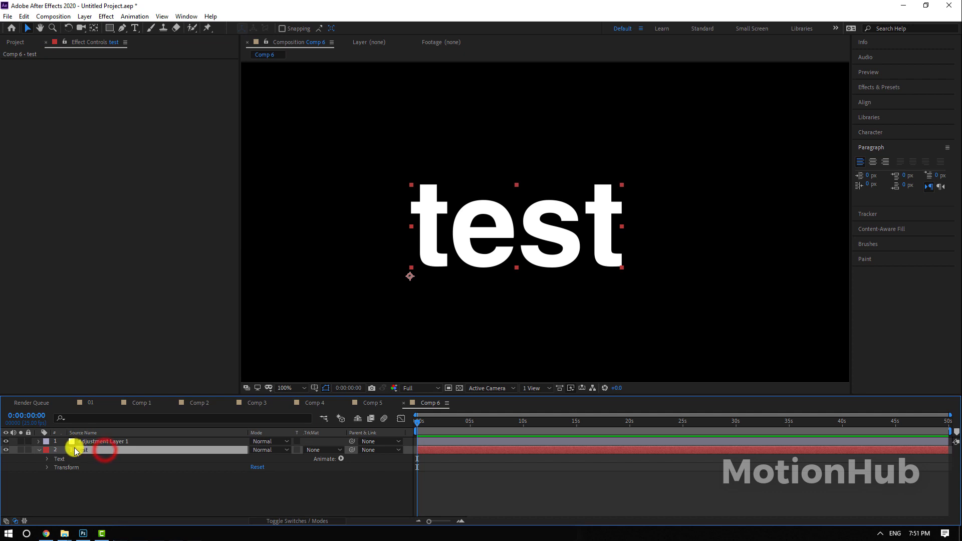
pyautogui.click(113, 441)
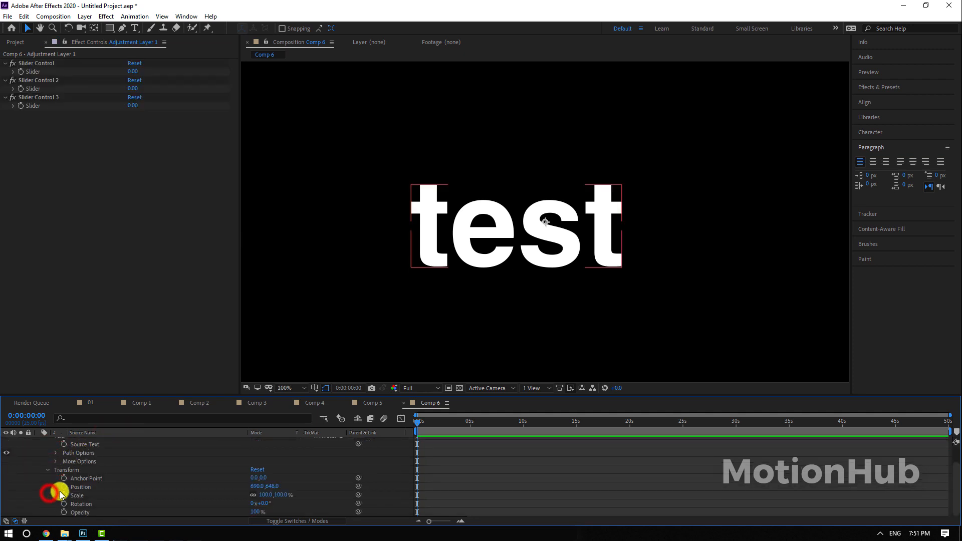
pyautogui.click(85, 450)
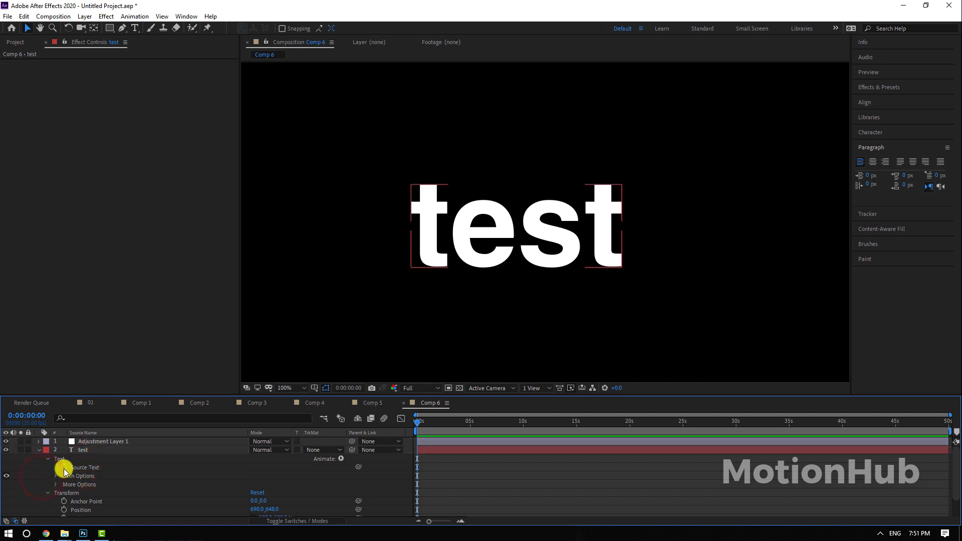
pyautogui.click(62, 467)
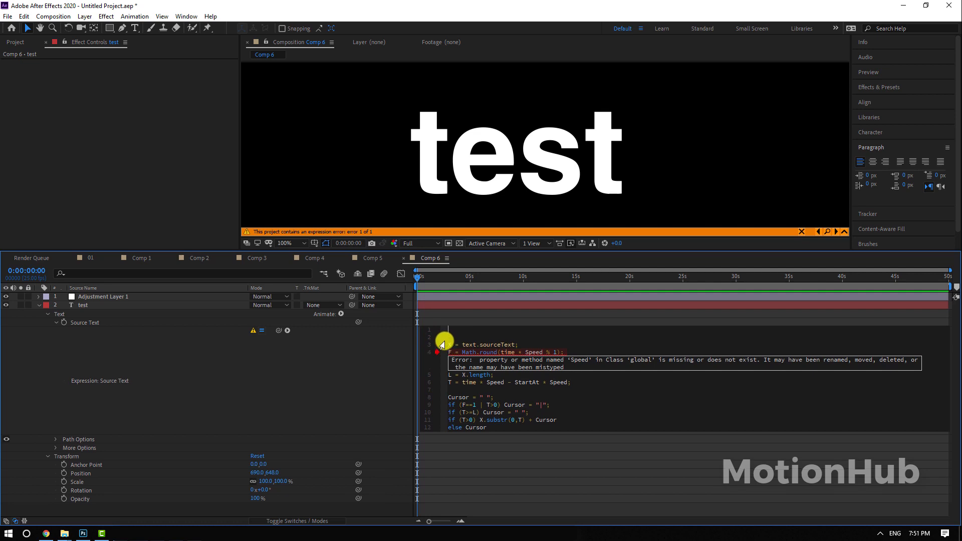
# Add a 'time =' expression line and rename the sliders, naming the third 'Start at'.
pyautogui.click(513, 405)
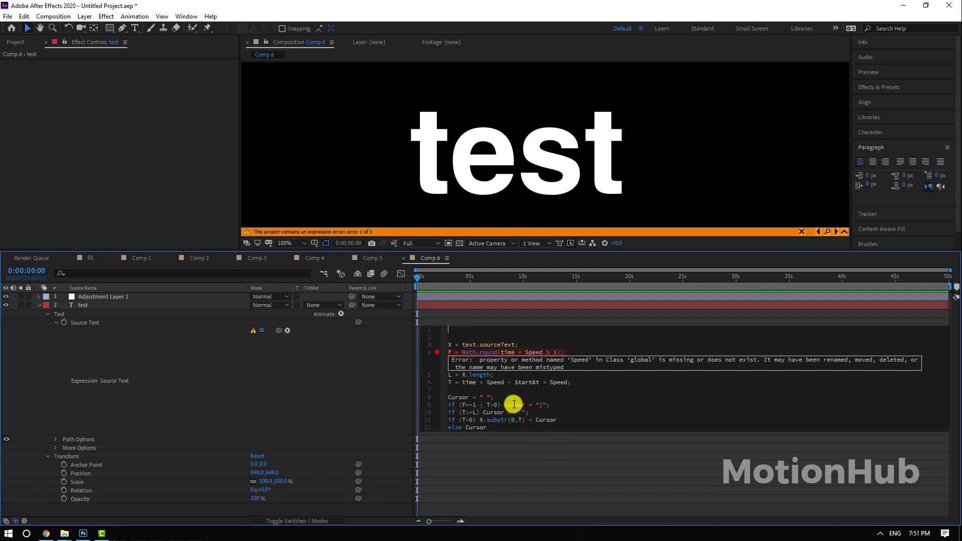
pyautogui.write('time =')
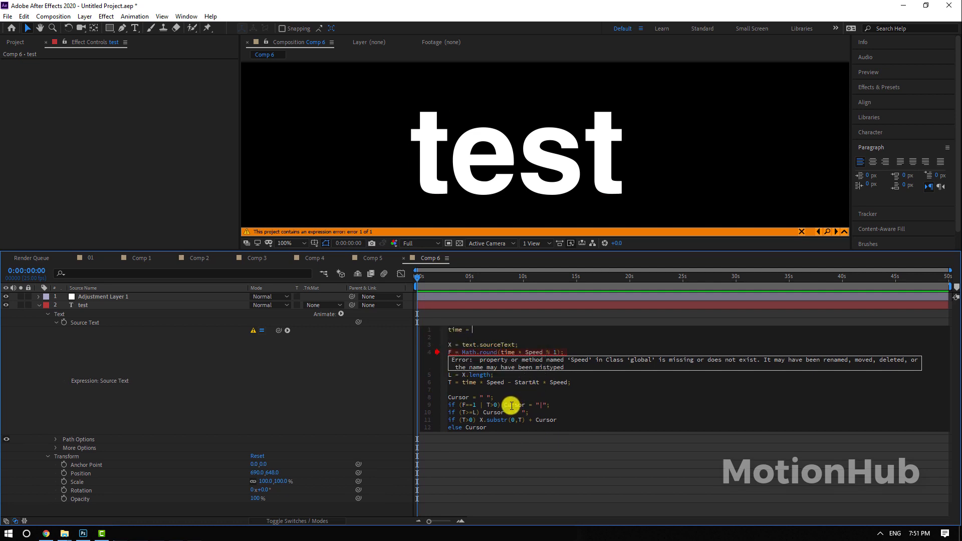
pyautogui.click(103, 296)
pyautogui.write('Speed')
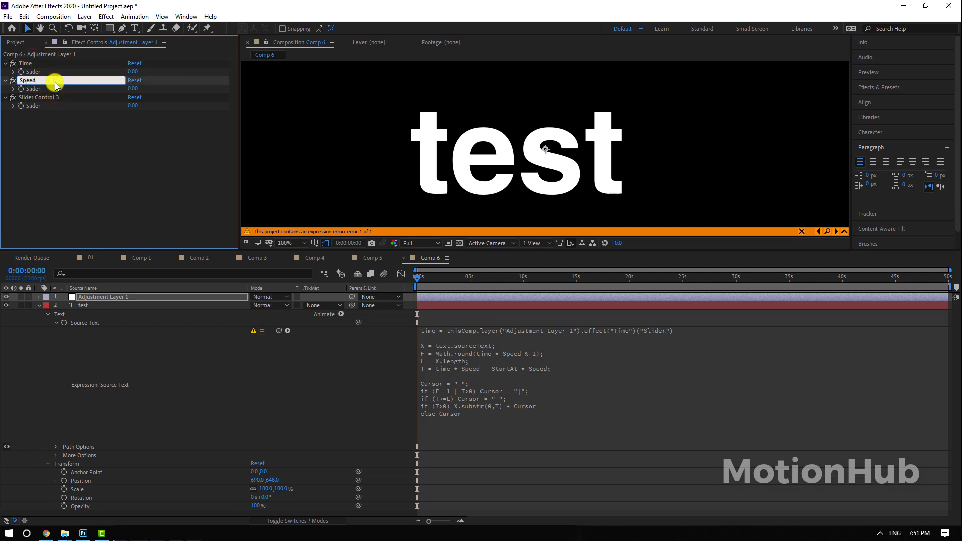
pyautogui.doubleClick(35, 98)
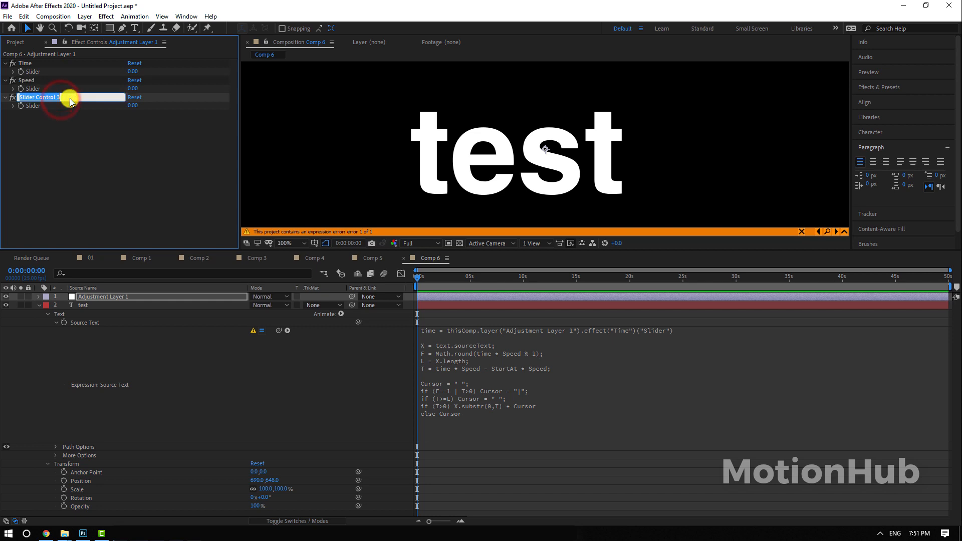
pyautogui.write('Start at')
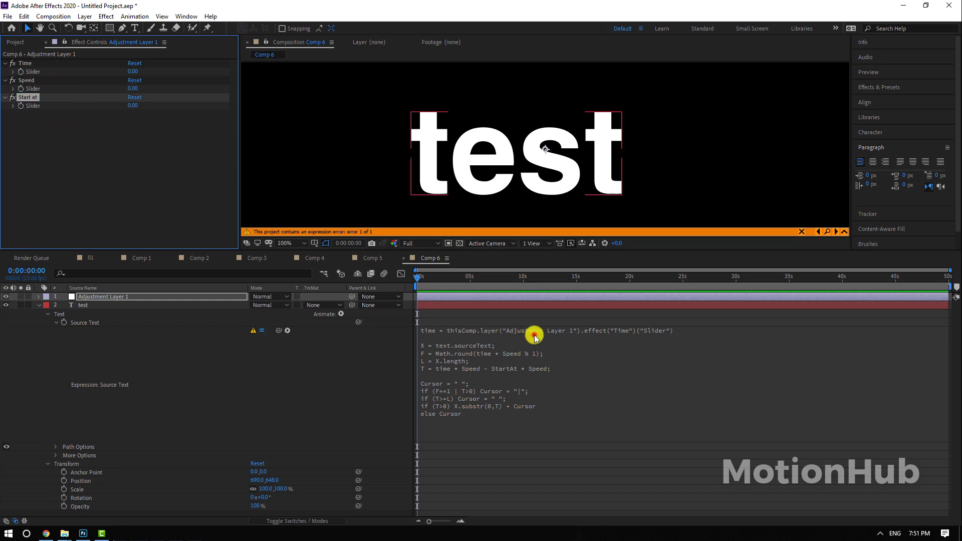
pyautogui.click(689, 330)
pyautogui.write(';')
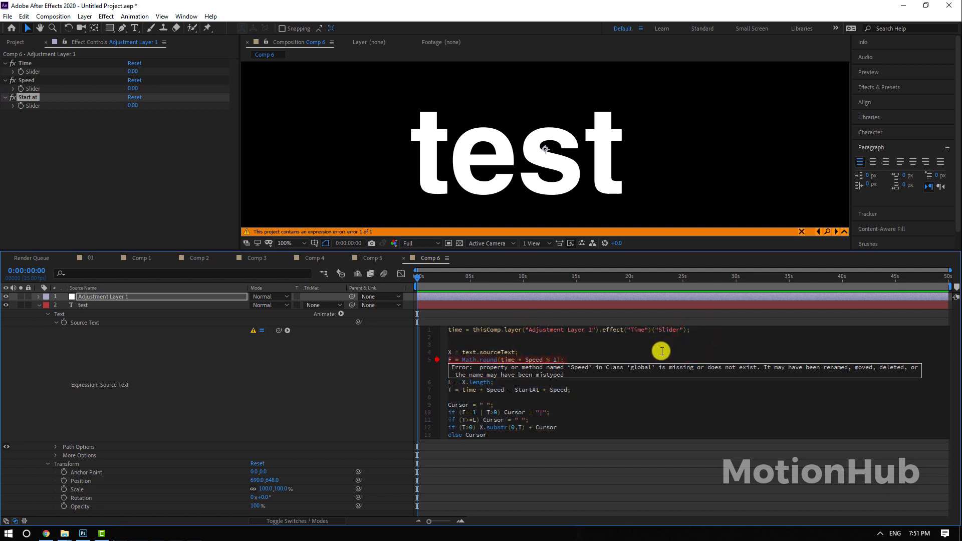
# Type Speed and StartAt lines in the expression, linked to their Slider Controls.
pyautogui.write('Speed = thisComp.layer("Adjustment Layer 1").effect("Speed")("Slider");')
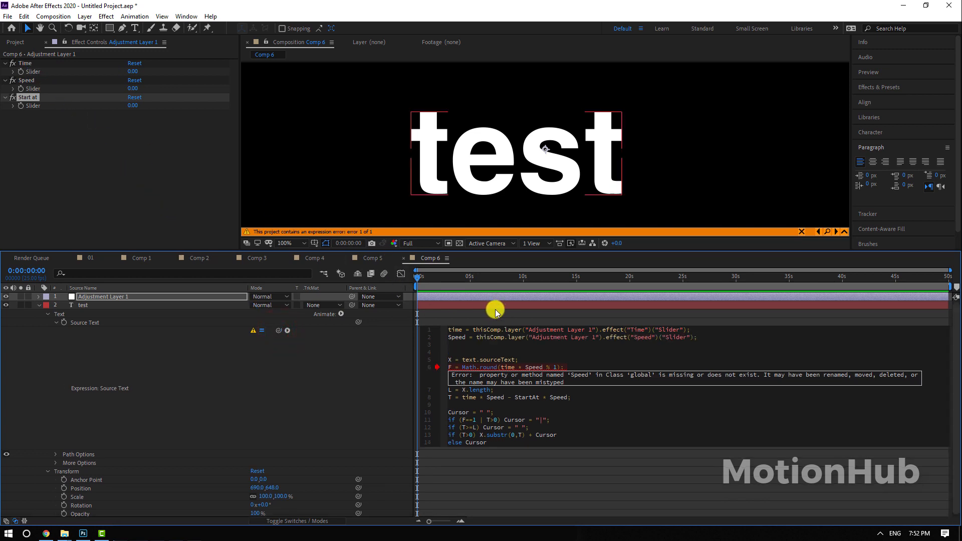
pyautogui.write('st')
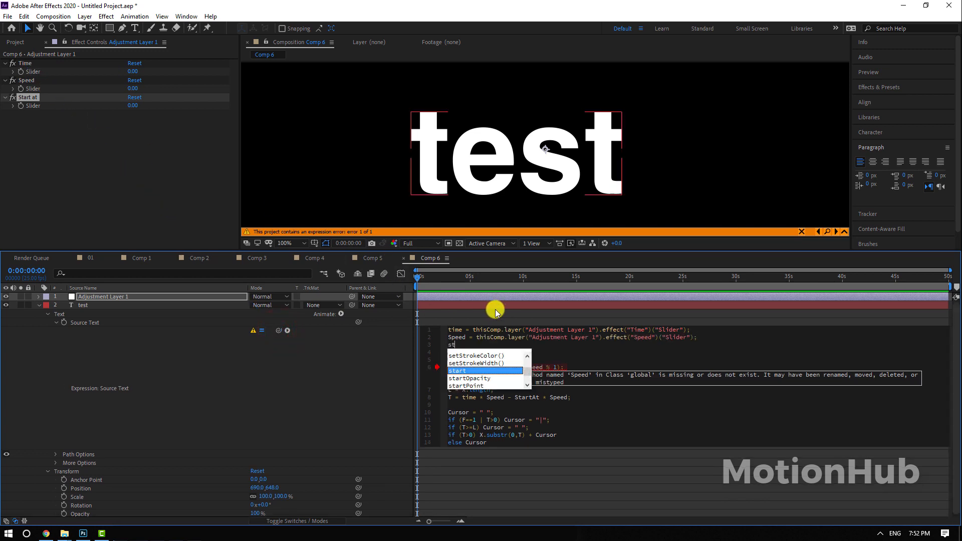
pyautogui.write('a')
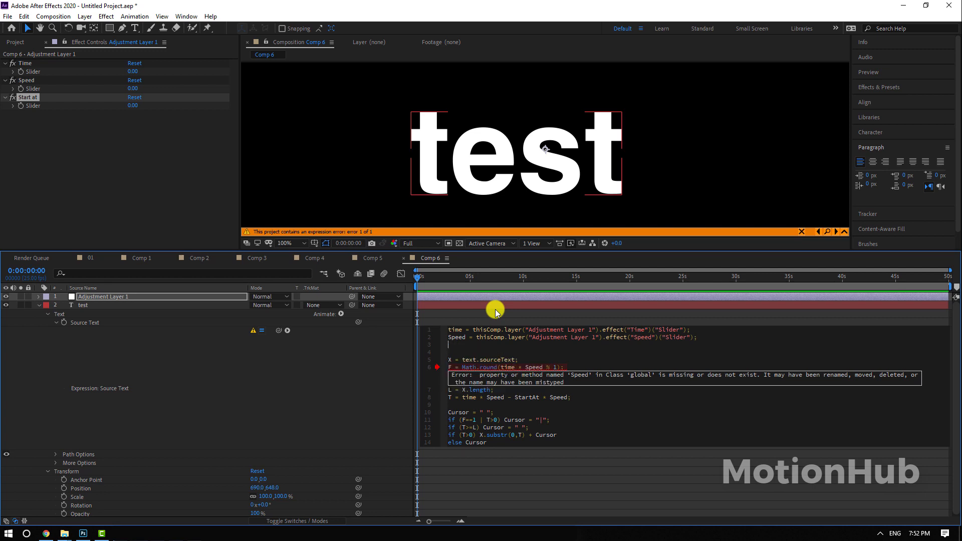
pyautogui.write('s')
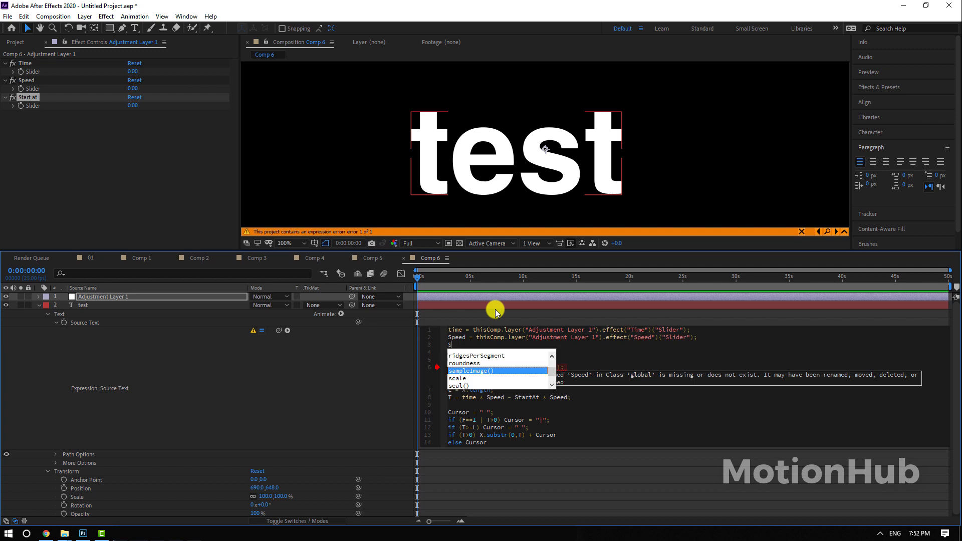
pyautogui.write('Start at")("Slider");')
pyautogui.click(135, 88)
pyautogui.write('5')
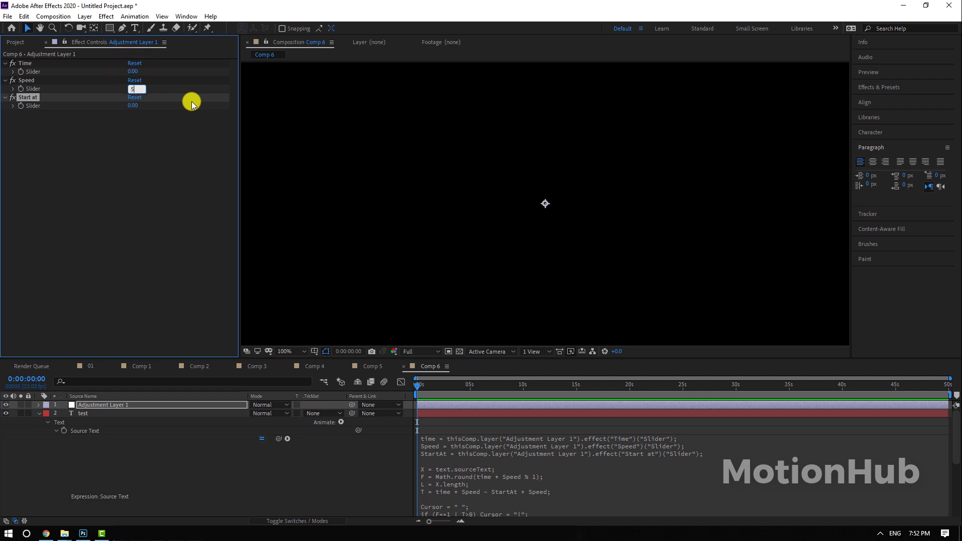
# Confirm a Speed value of 5 and scrub the timeline to preview the typing.
pyautogui.press('Enter')
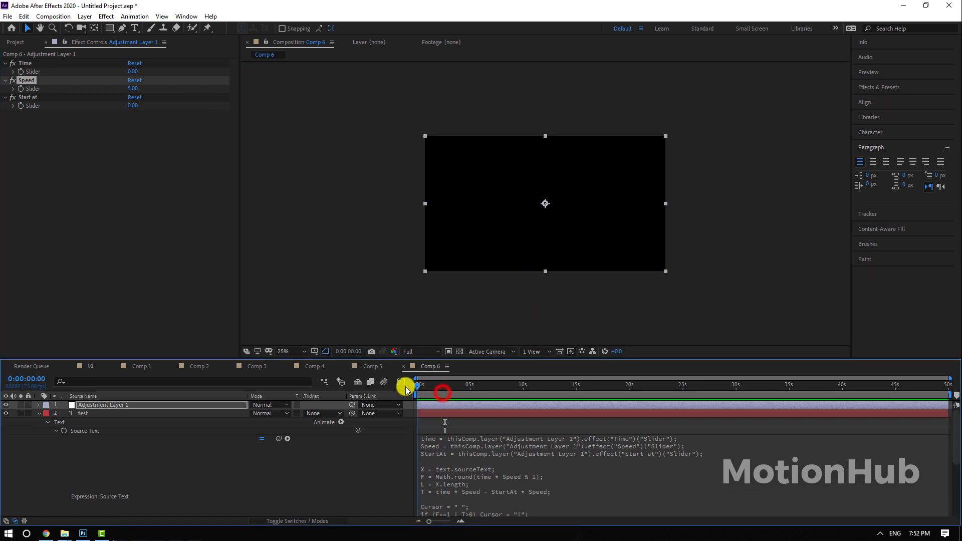
pyautogui.click(418, 385)
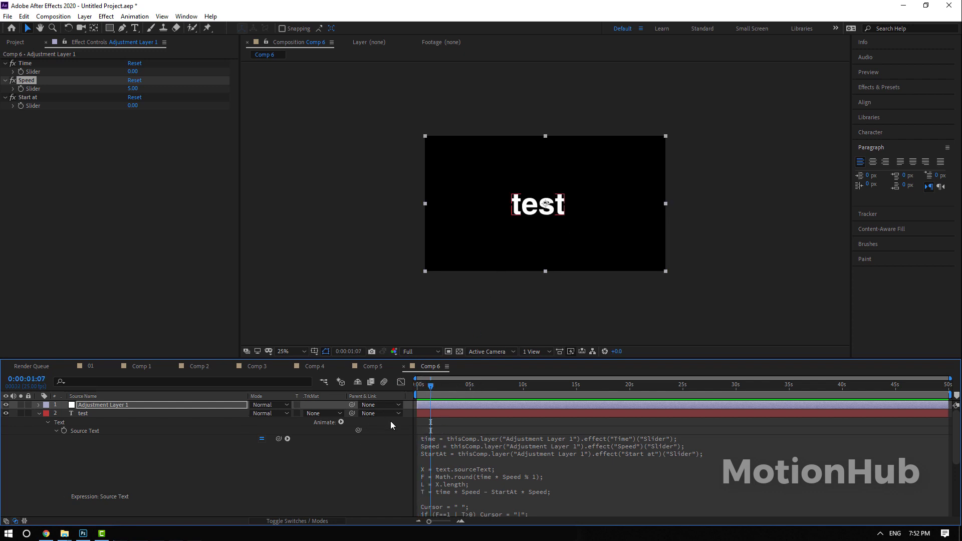
pyautogui.click(19, 43)
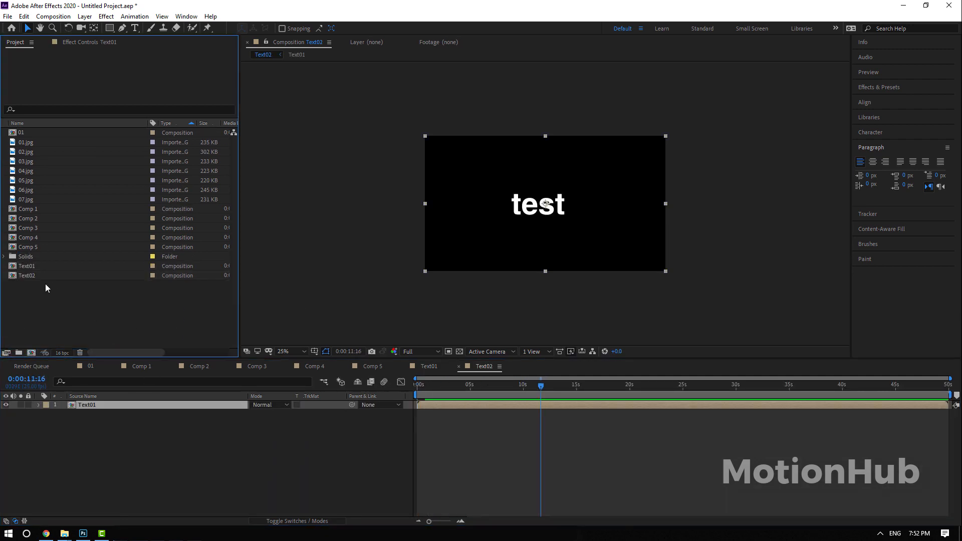
# Nest Text01, Text03 and Text04 in Text02 as three offset, stacked 'test' lines.
pyautogui.click(27, 266)
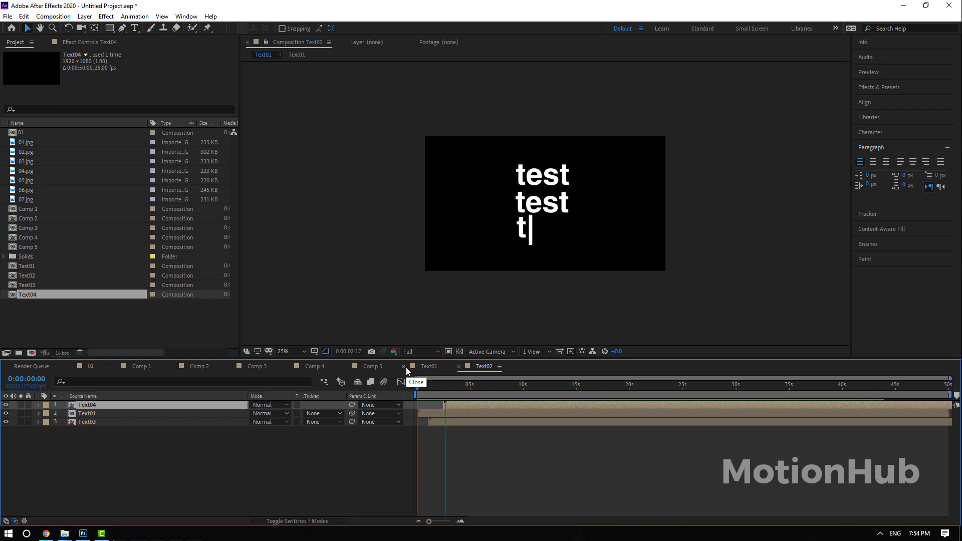
pyautogui.write('est')
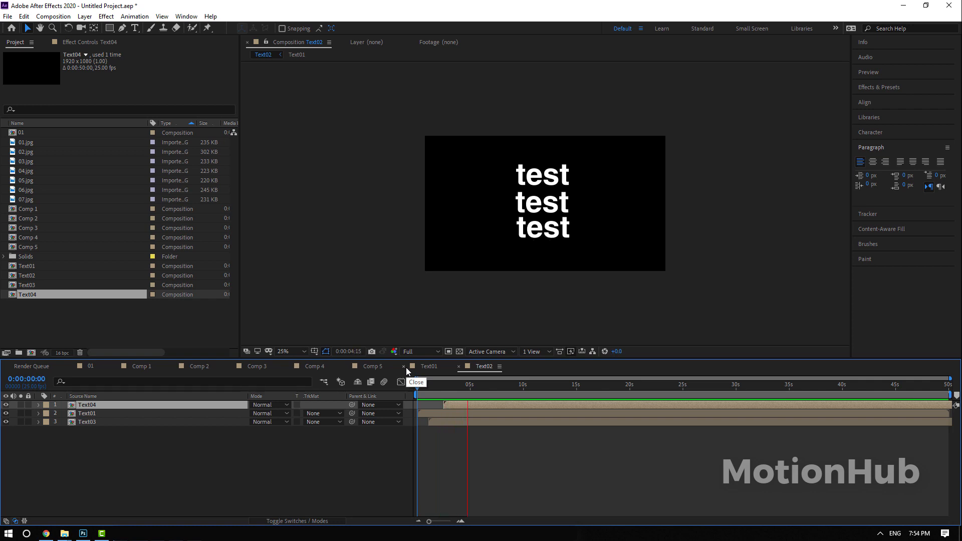